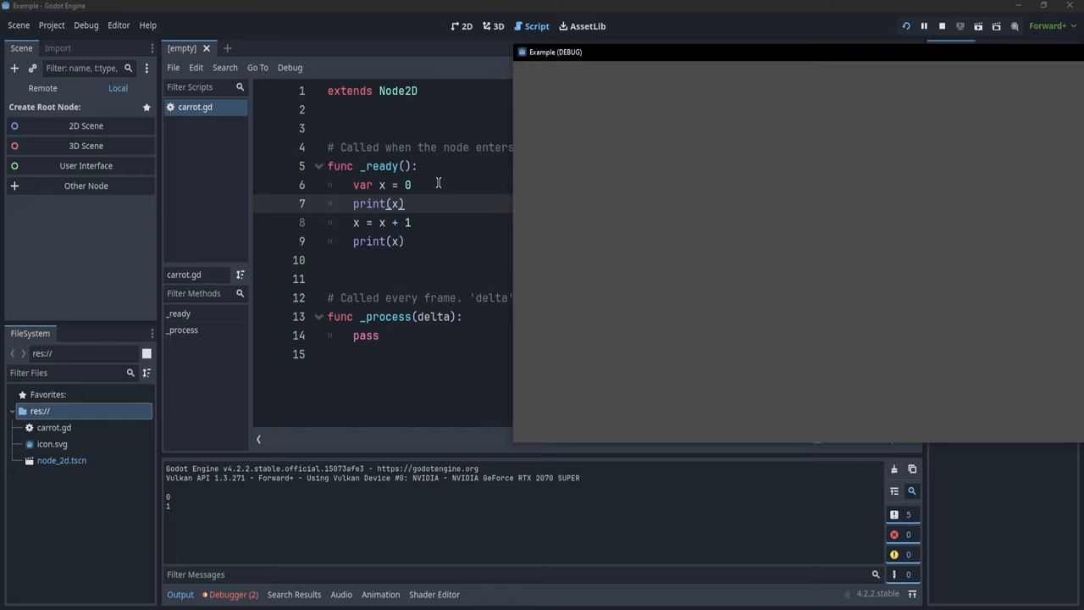
mouse_move(593, 61)
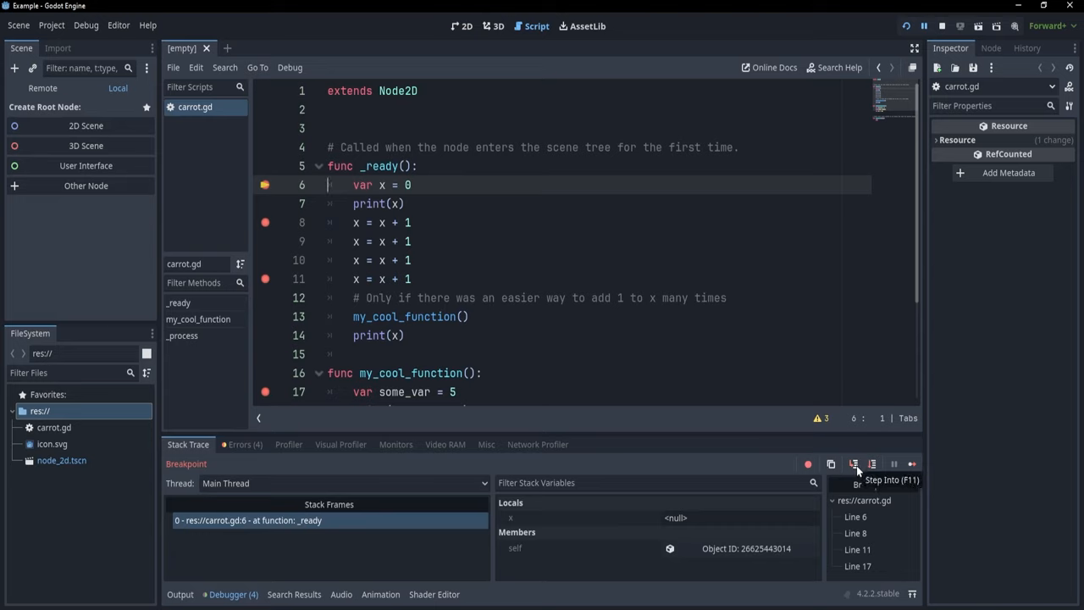
Step the paused carrot.gd into my_cool_function past the some_var assignment so it holds 5
left_click(854, 464)
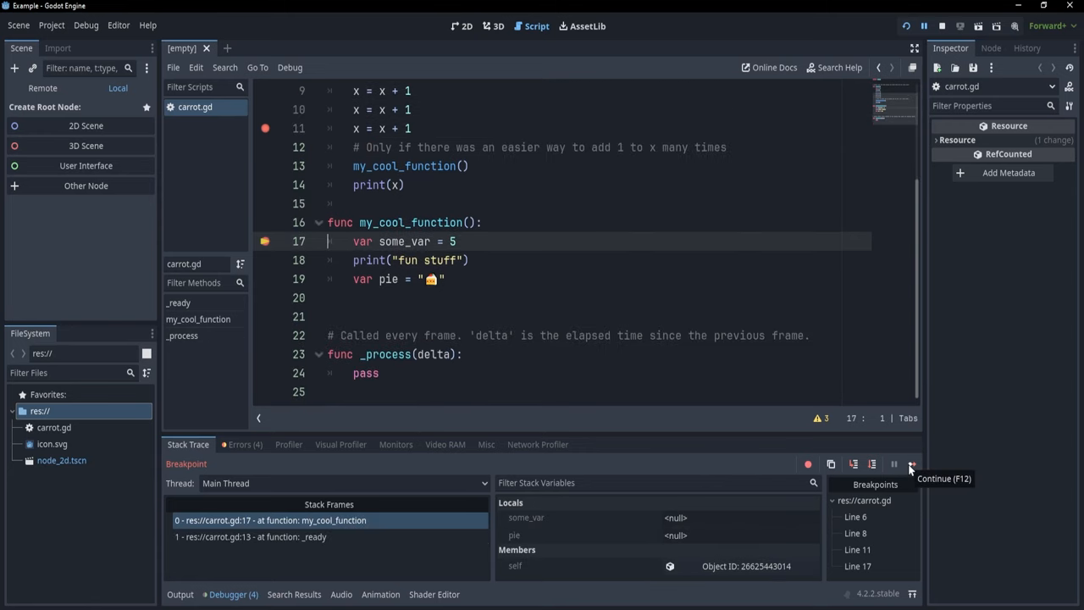
mouse_move(356, 534)
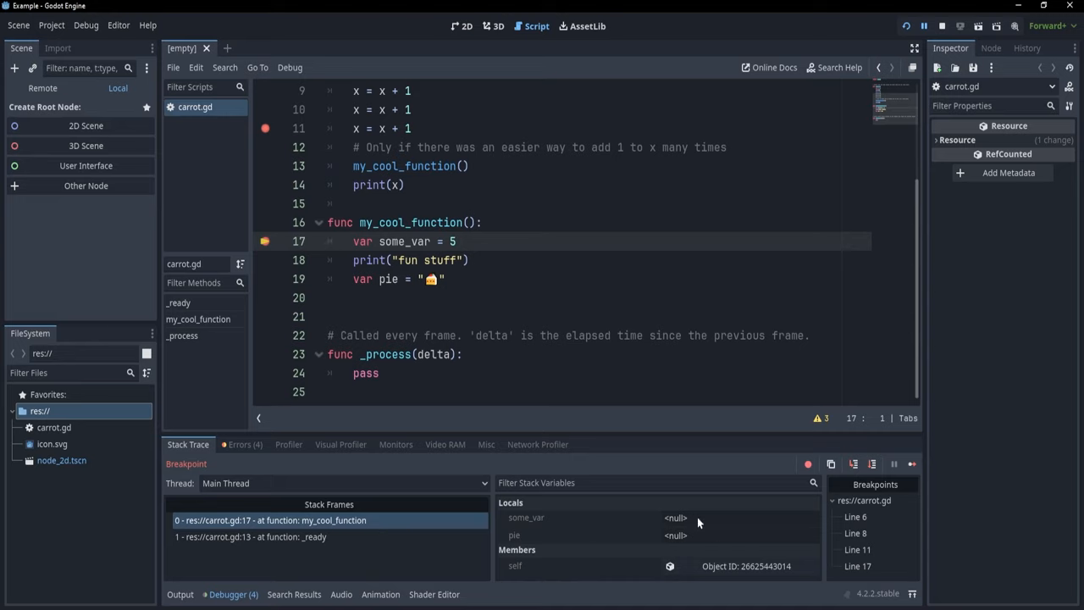
left_click(853, 464)
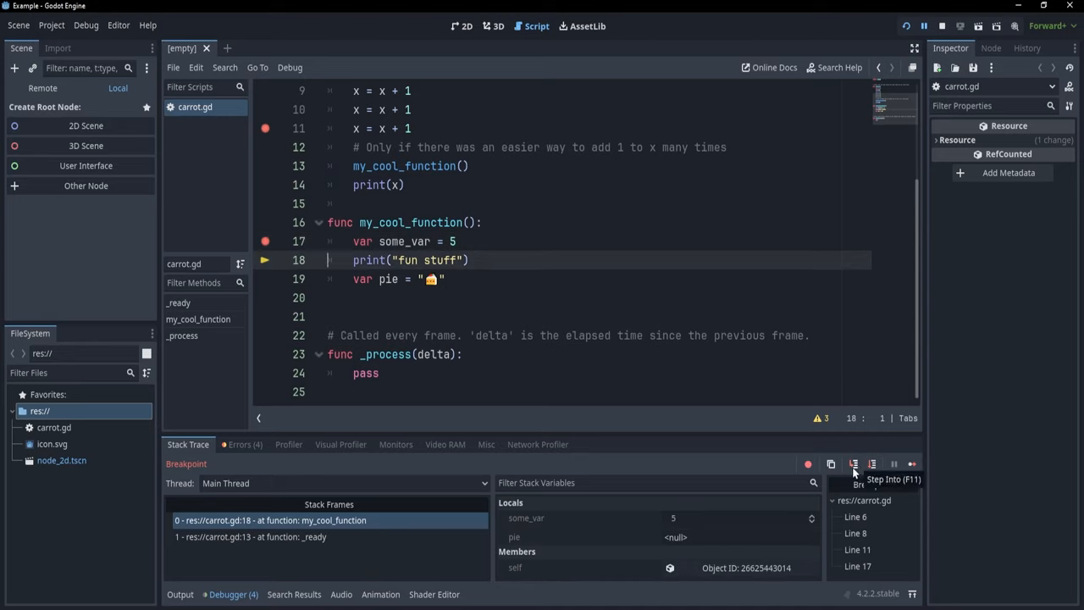
left_click(854, 465)
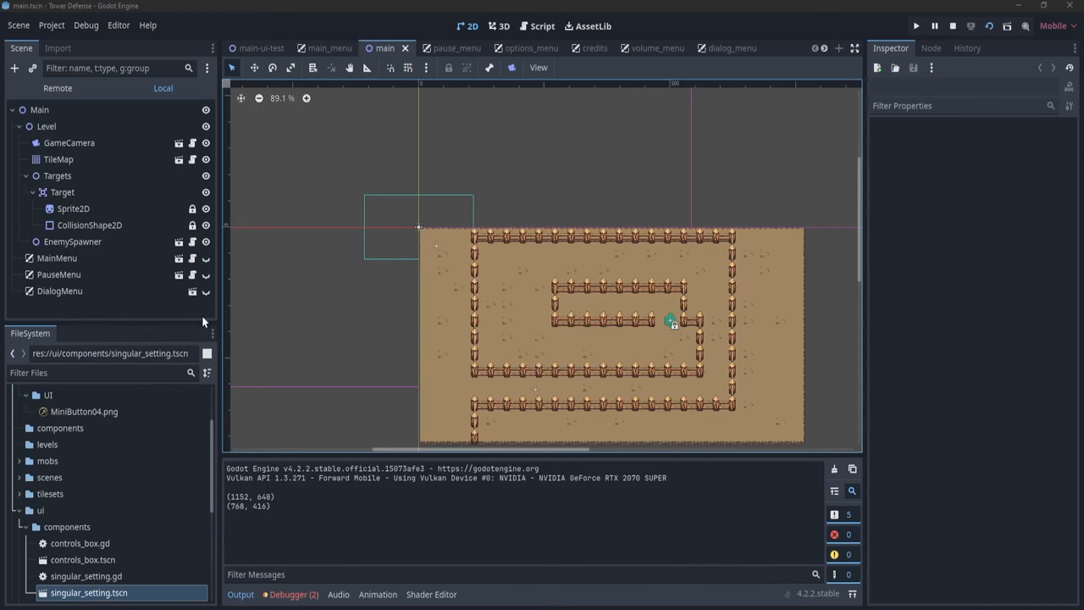
left_click(57, 88)
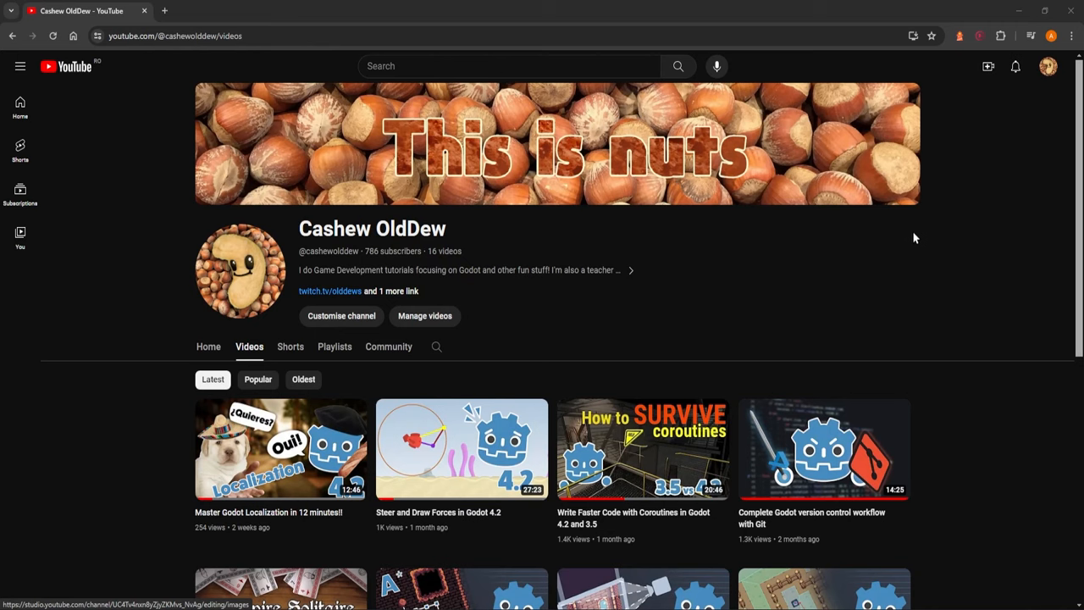
Scroll the channel's Videos tab and the 'godot' search results
scroll("down", 3)
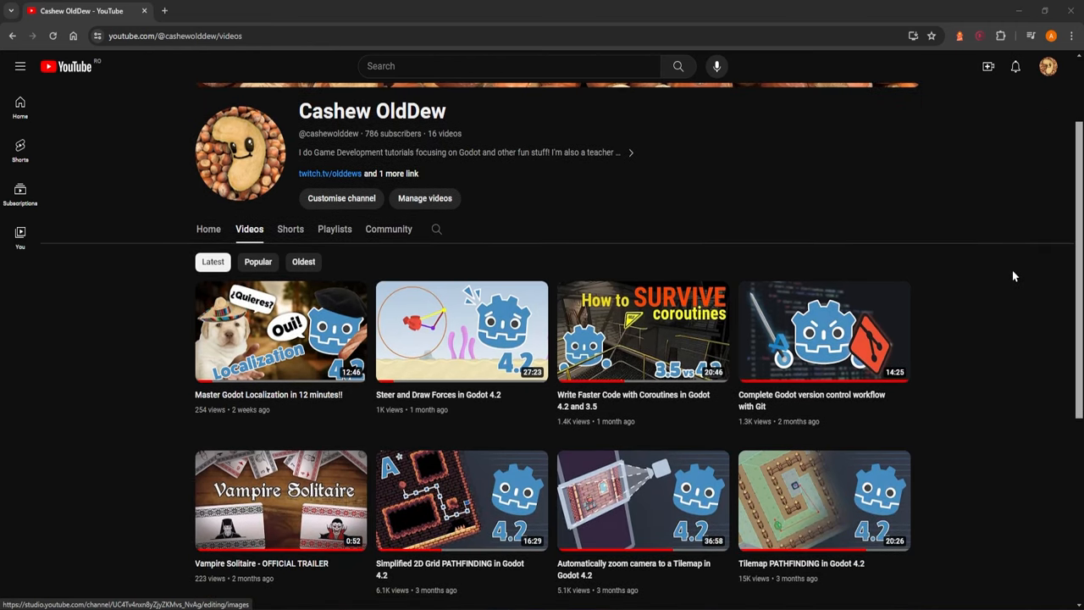
mouse_move(648, 348)
type("godot")
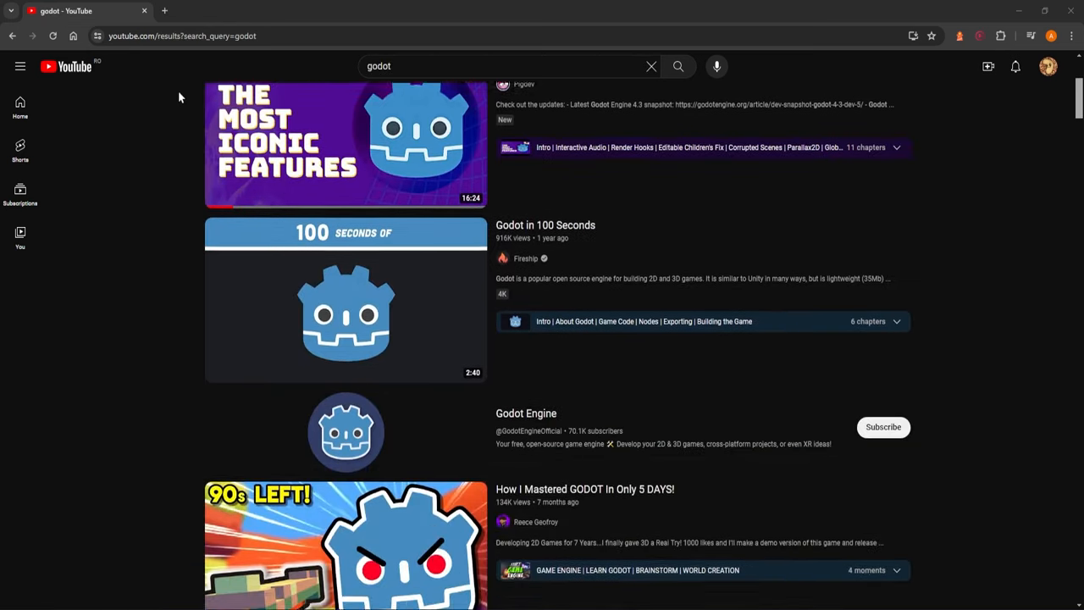
scroll("down", 3)
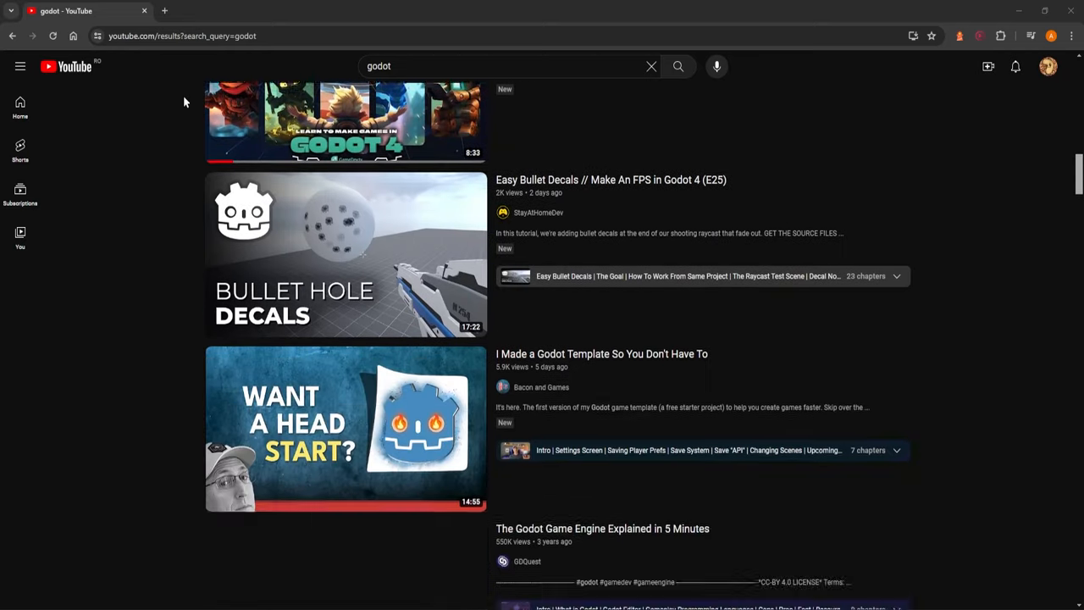
scroll("down", 3)
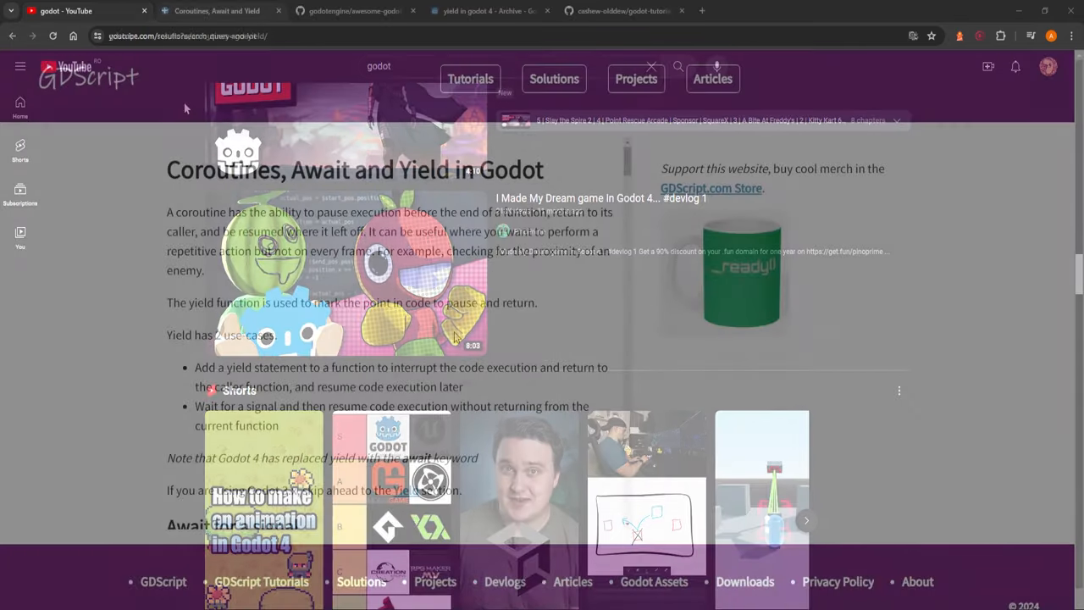
Move through the coroutines, Awesome Godot and forum tabs to the scrollable camera repo and scroll to its README
left_click(217, 11)
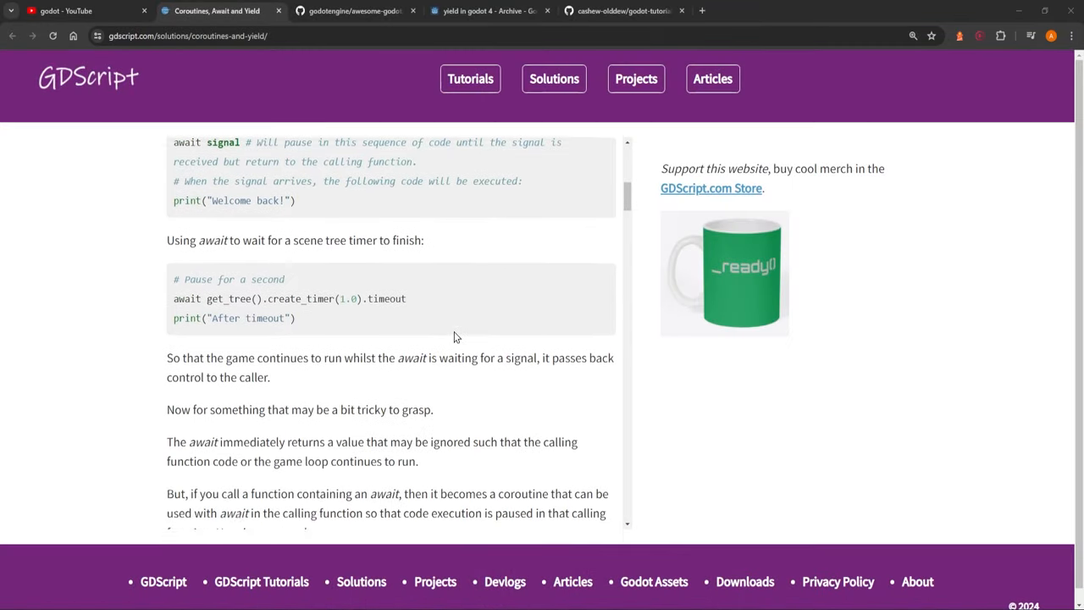
left_click(352, 10)
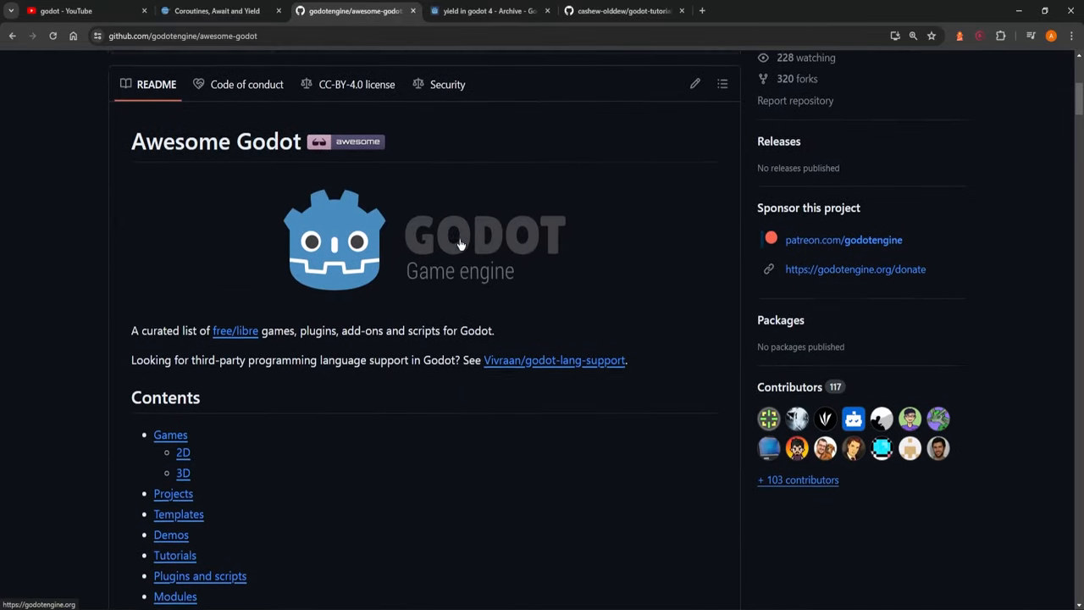
left_click(487, 10)
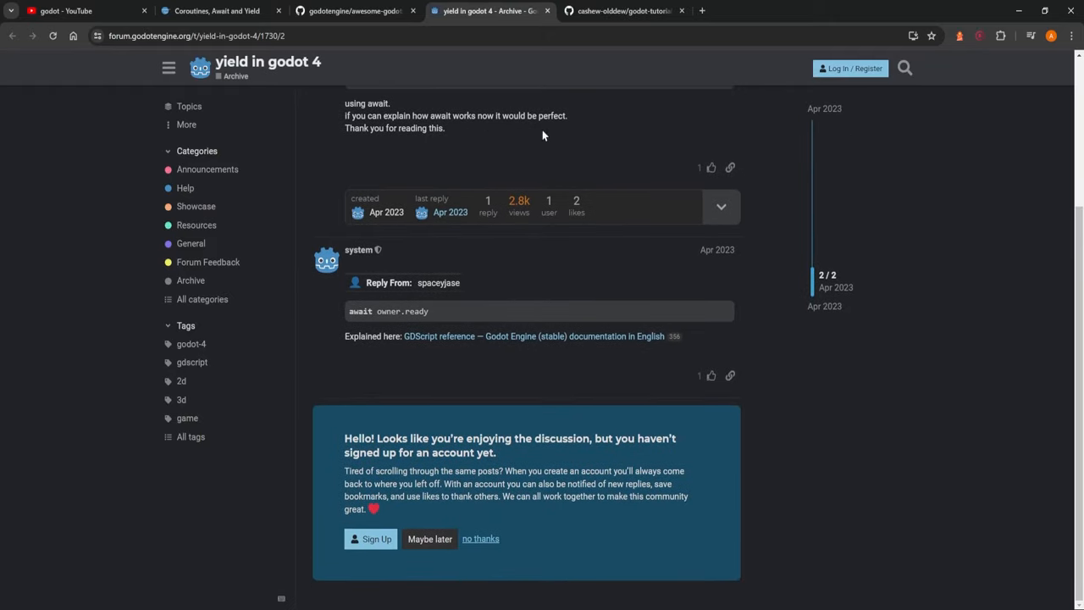
left_click(626, 10)
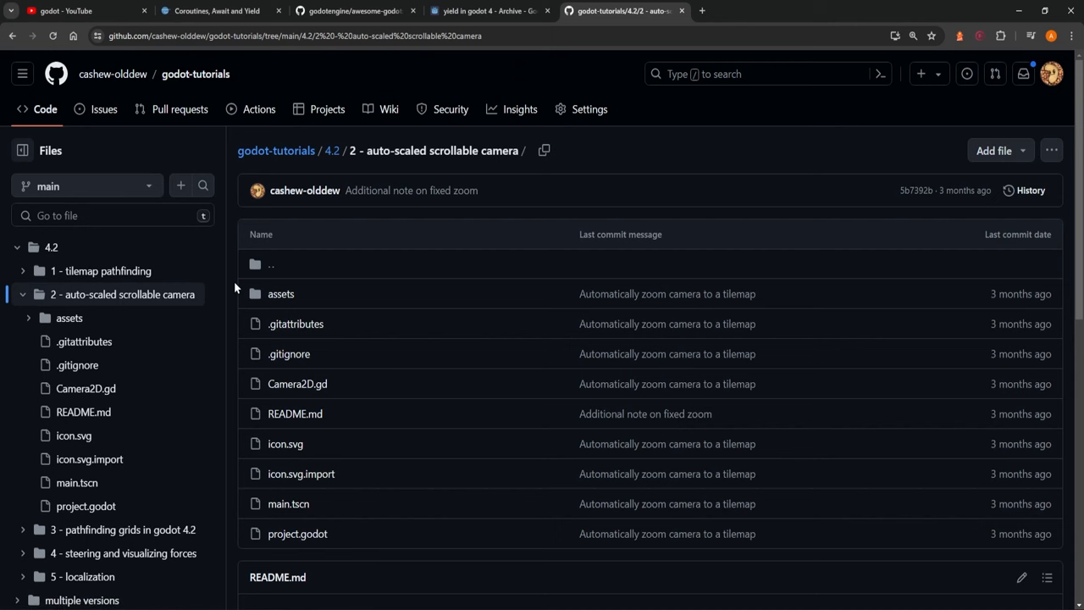
scroll("down", 3)
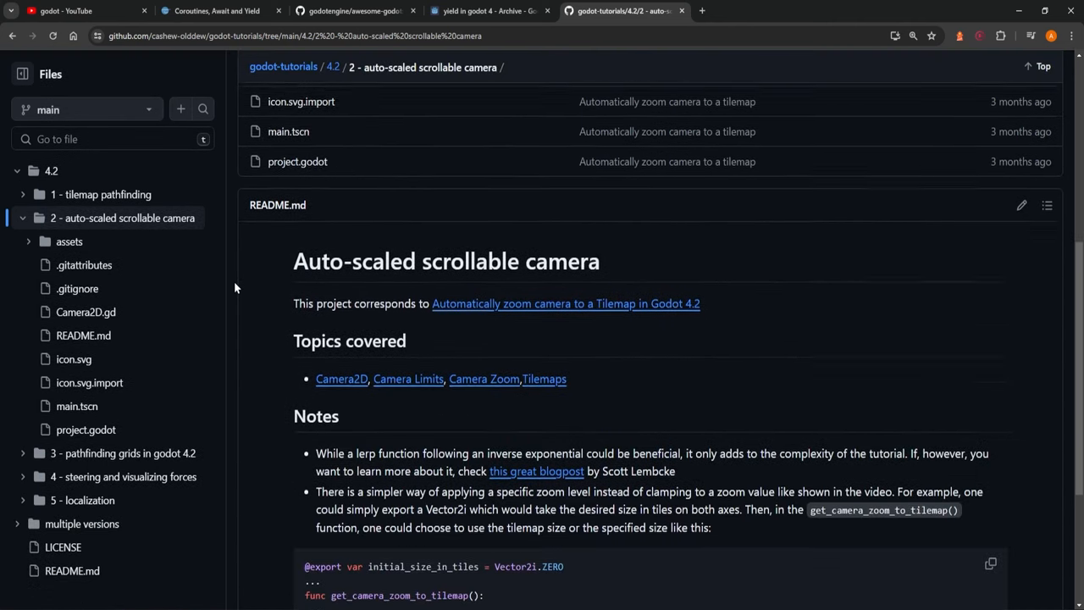
scroll("down", 3)
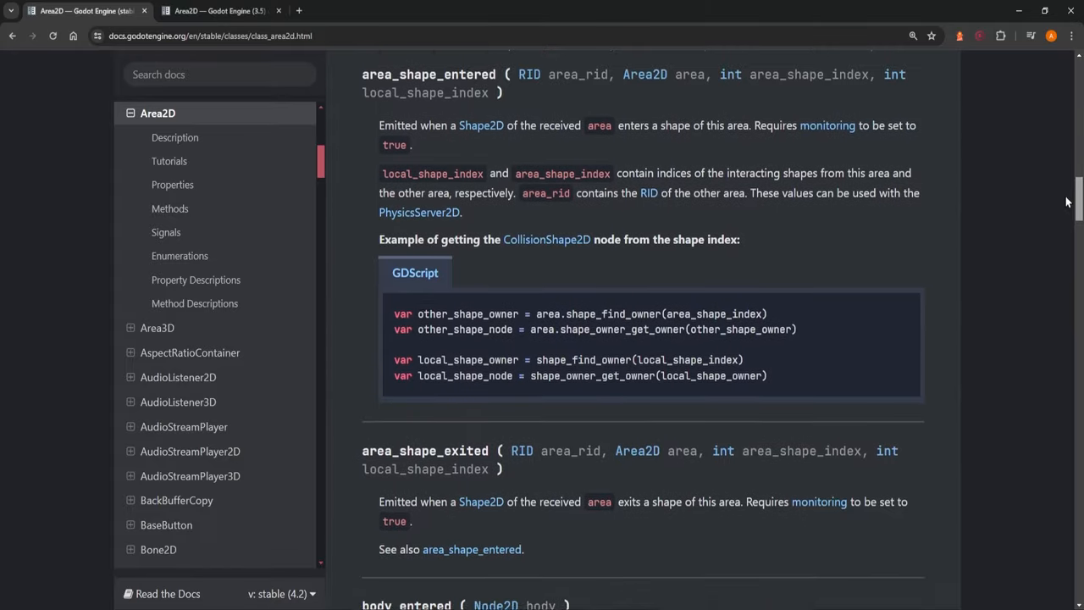
Scroll the stable Area2D reference, then switch to the Godot 3.5 Area2D tab
scroll("down", 3)
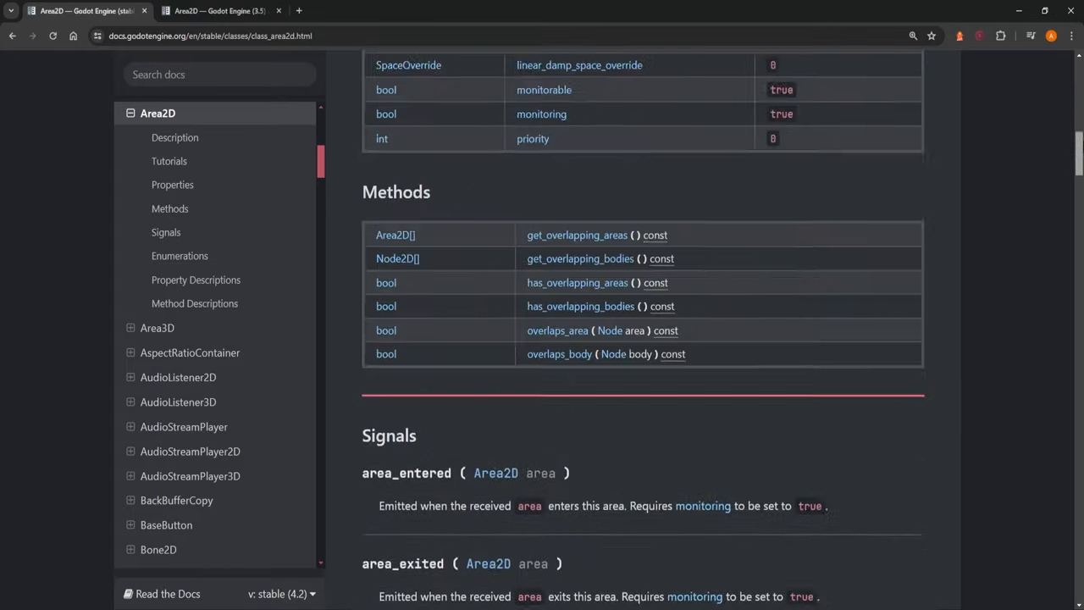
scroll("up", 3)
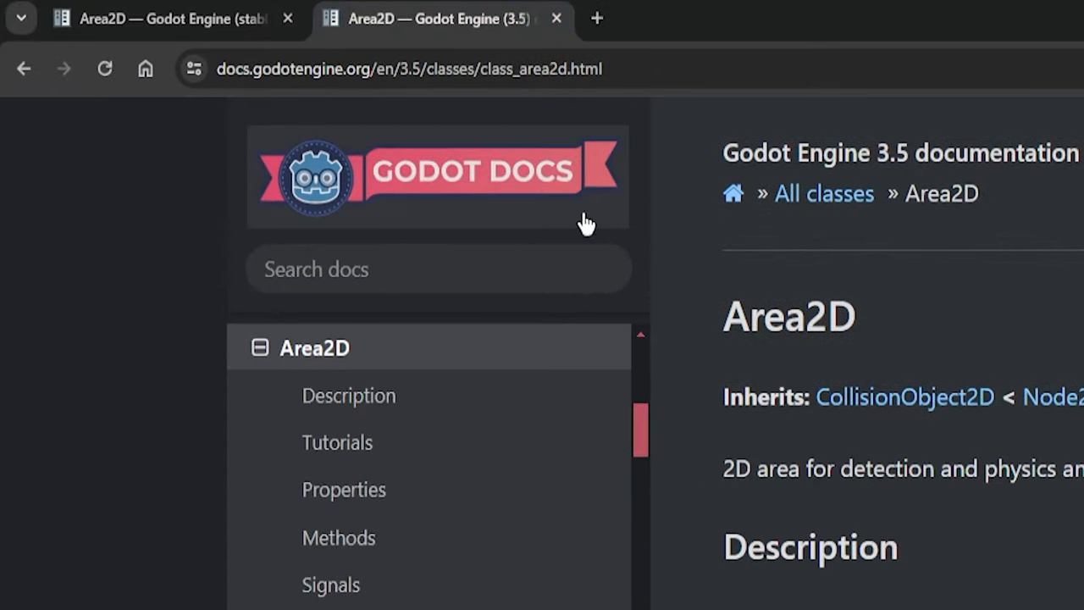
mouse_move(913, 163)
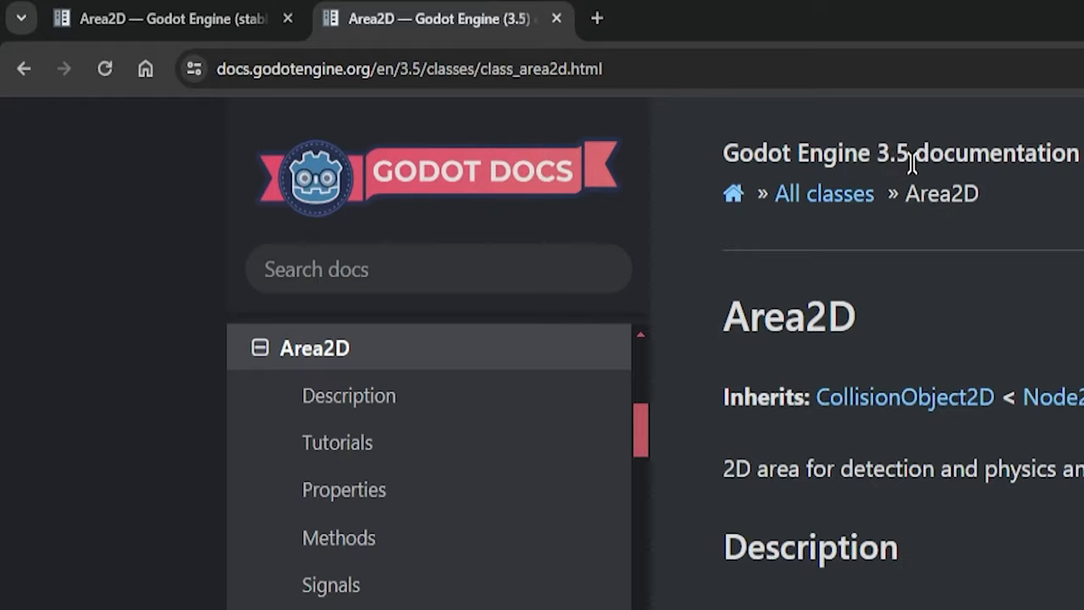
left_click(161, 17)
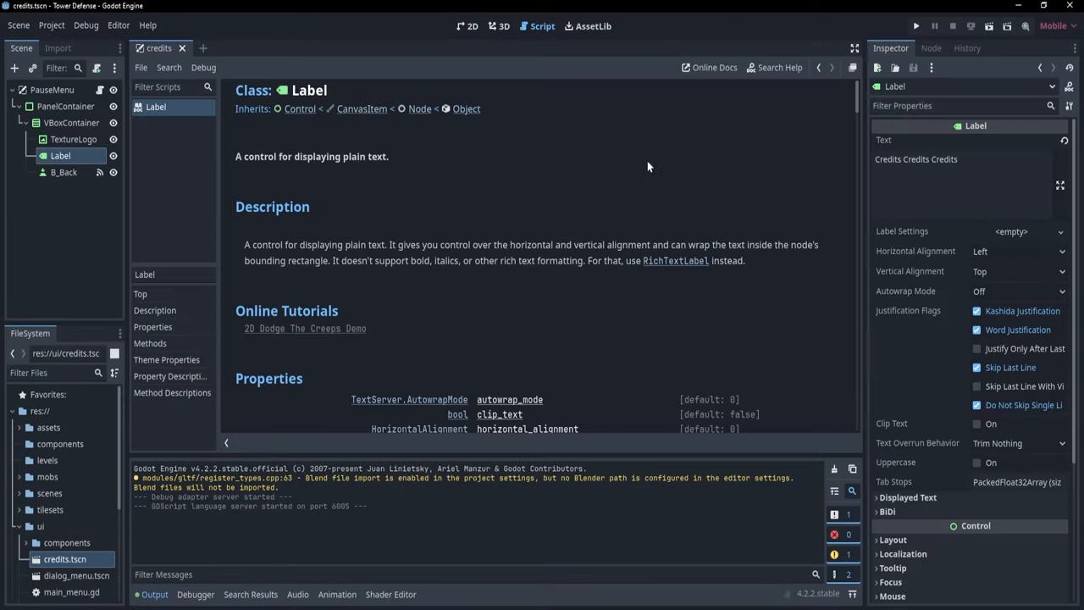
Scroll down through the Label class reference in the editor's built-in help
scroll("down", 3)
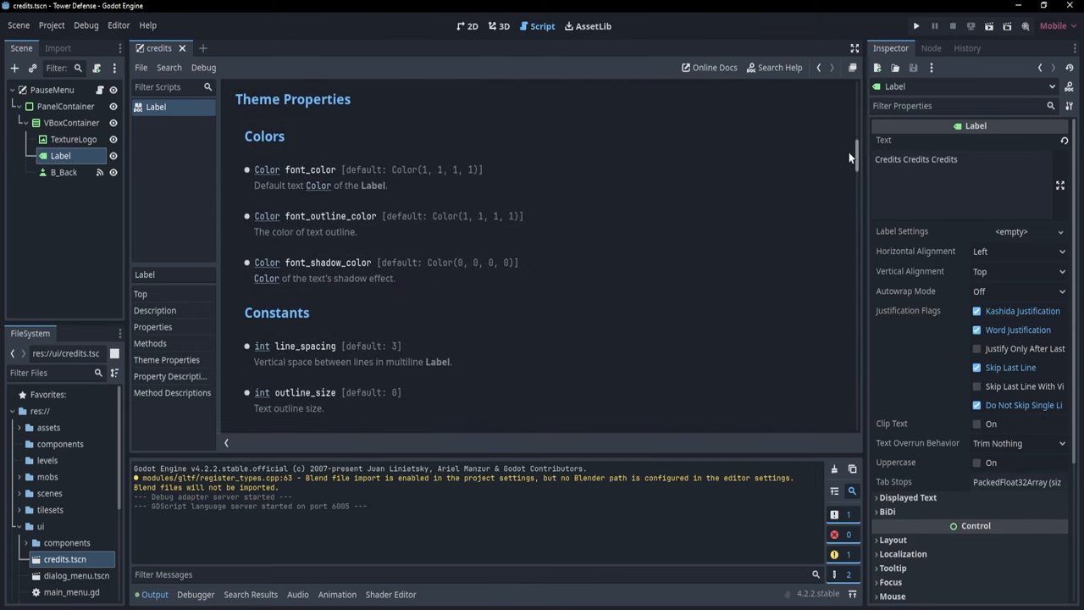
scroll("down", 3)
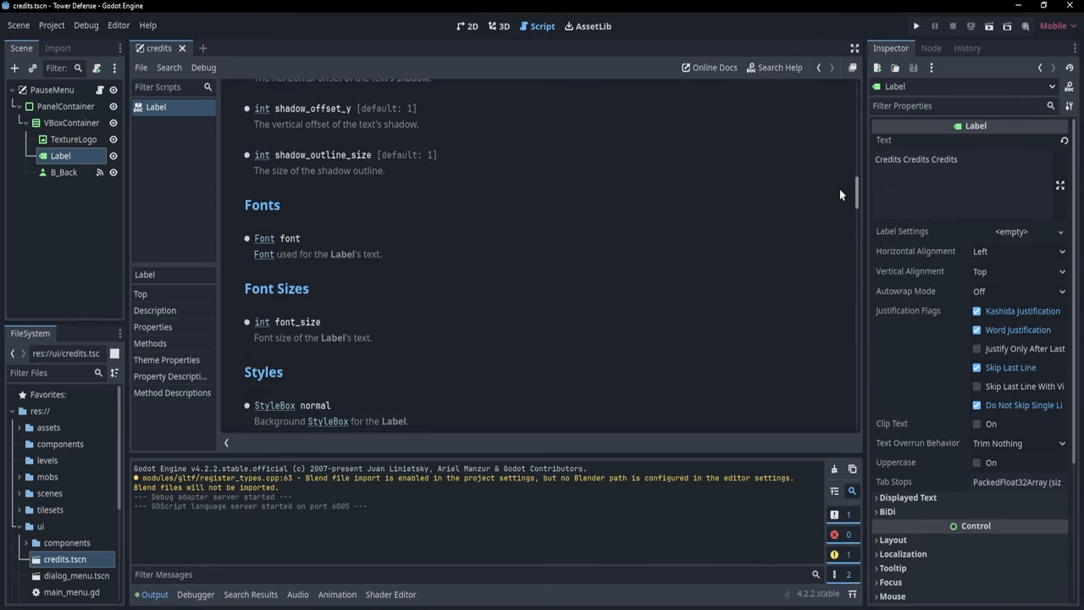
scroll("down", 3)
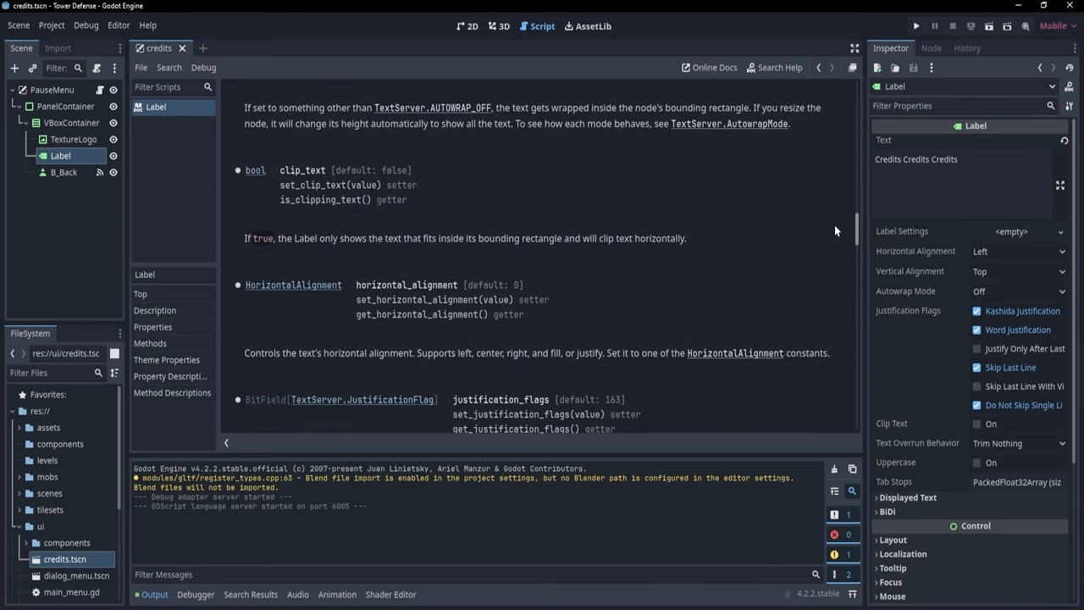
scroll("down", 3)
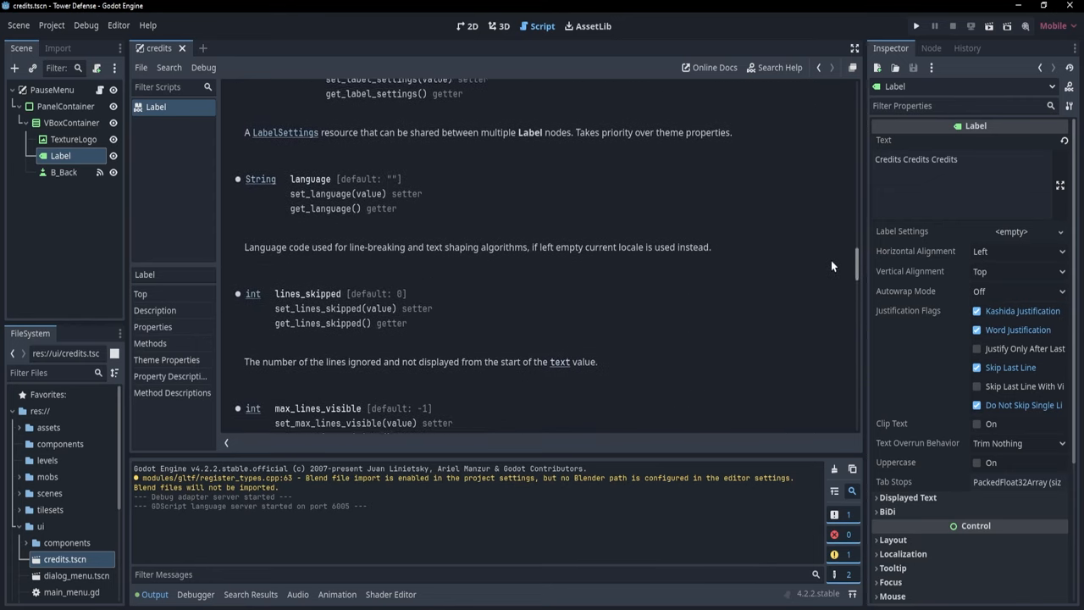
scroll("down", 3)
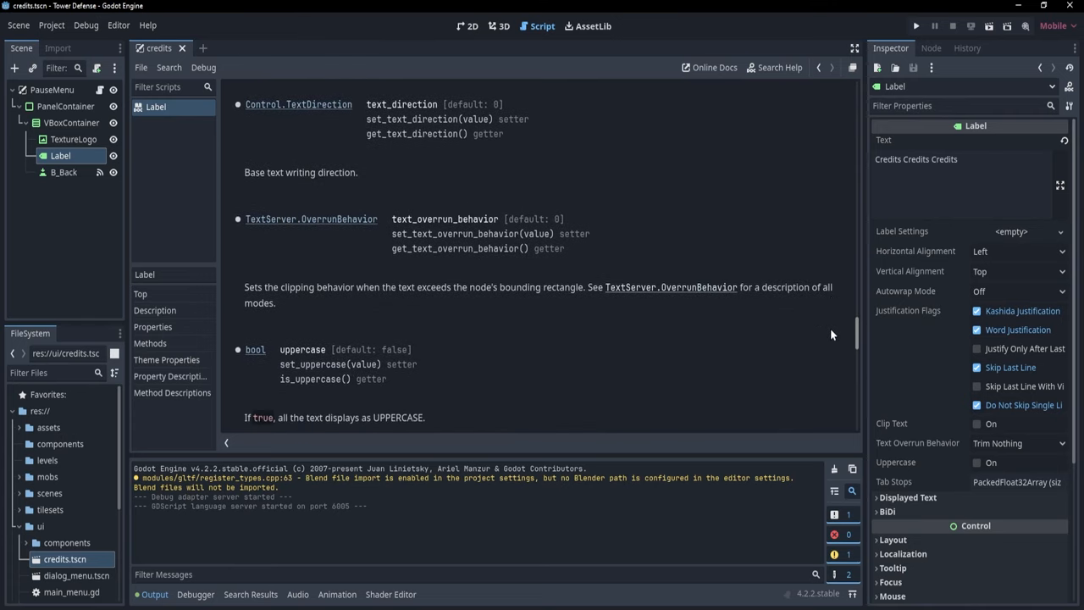
scroll("down", 3)
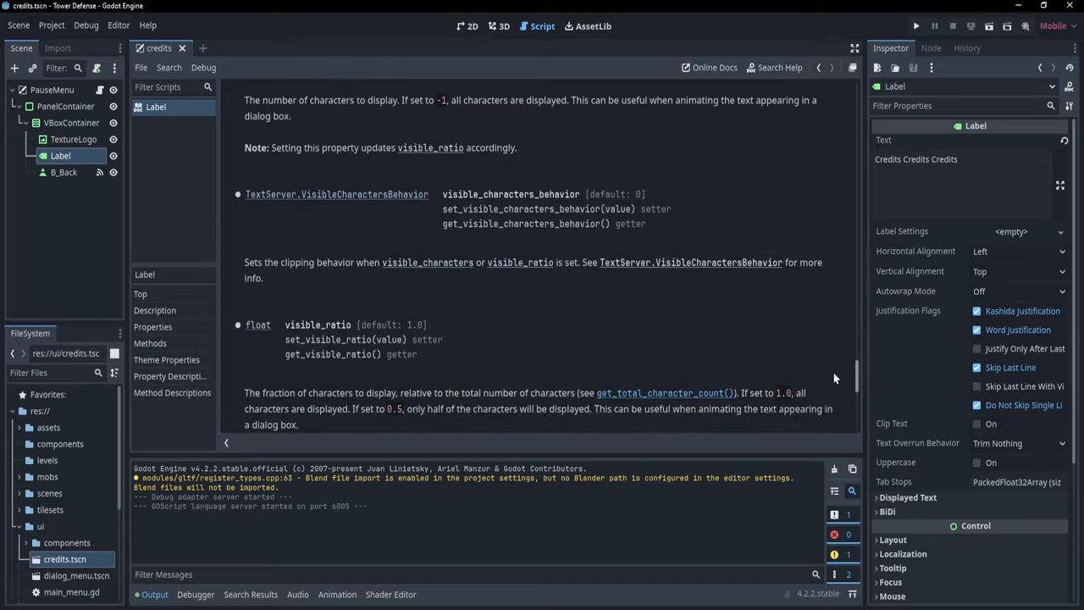
scroll("down", 3)
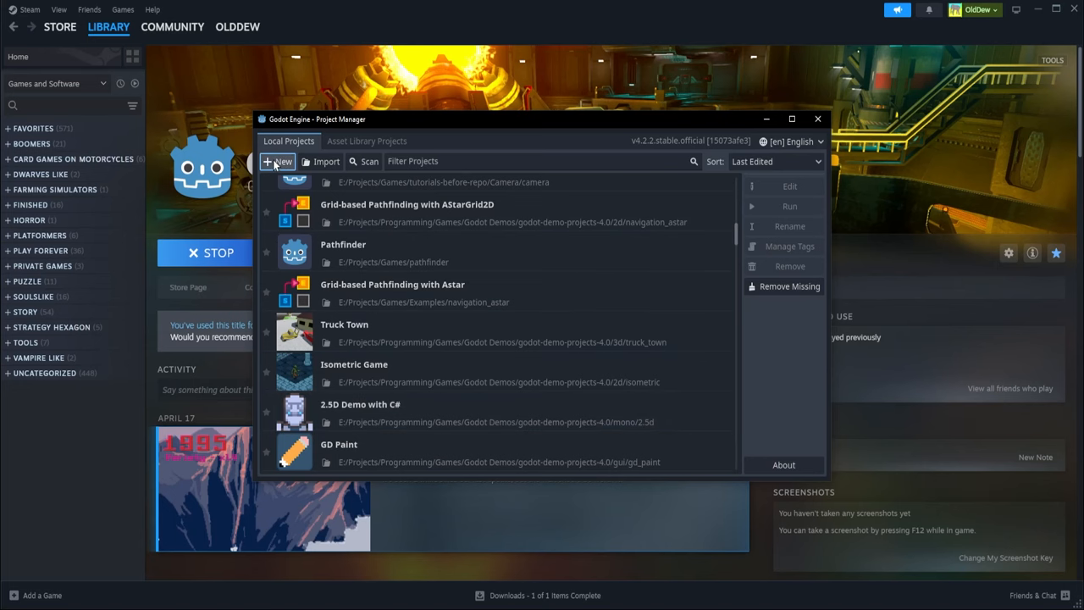
Create a new Forward+ project in the tutorials-before-repo mrp folder and open it in the editor
left_click(277, 161)
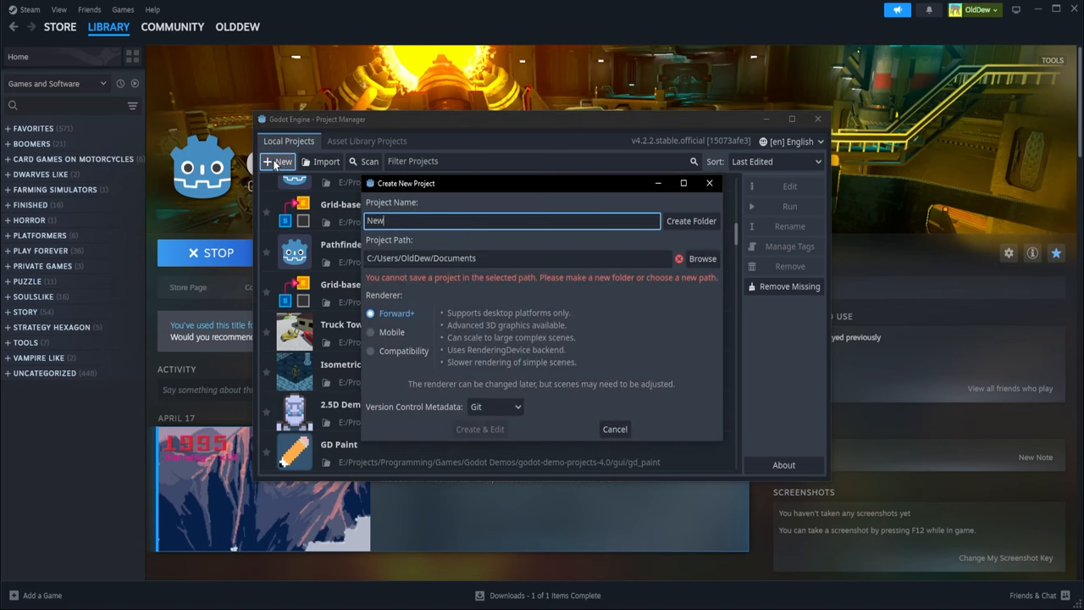
left_click(702, 257)
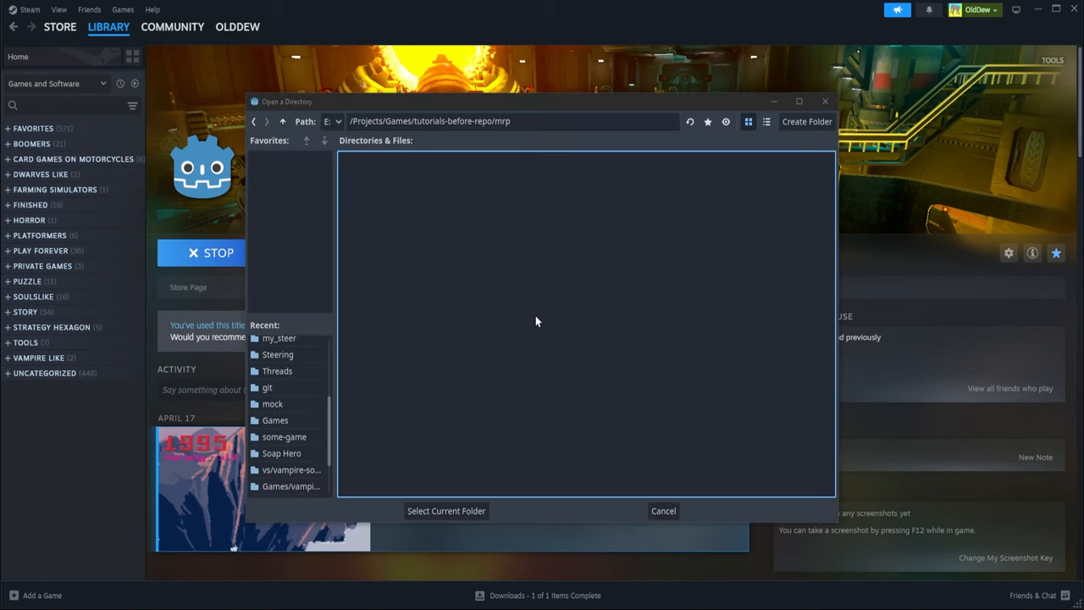
left_click(447, 512)
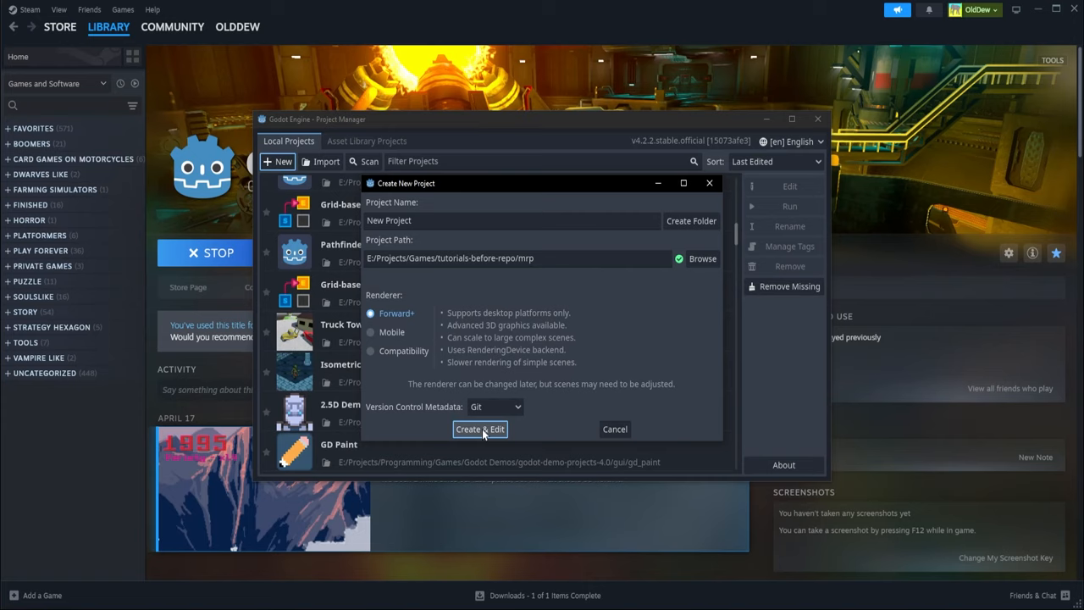
left_click(481, 428)
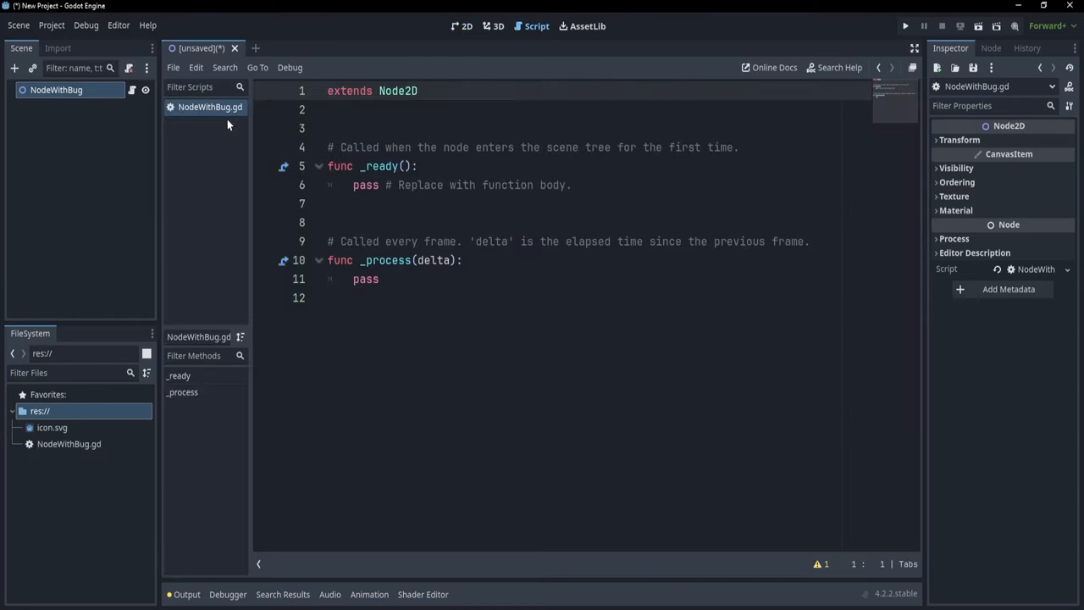
Add the comment '# My bug here' inside _ready() of NodeWithBug.gd
type("# My bug here")
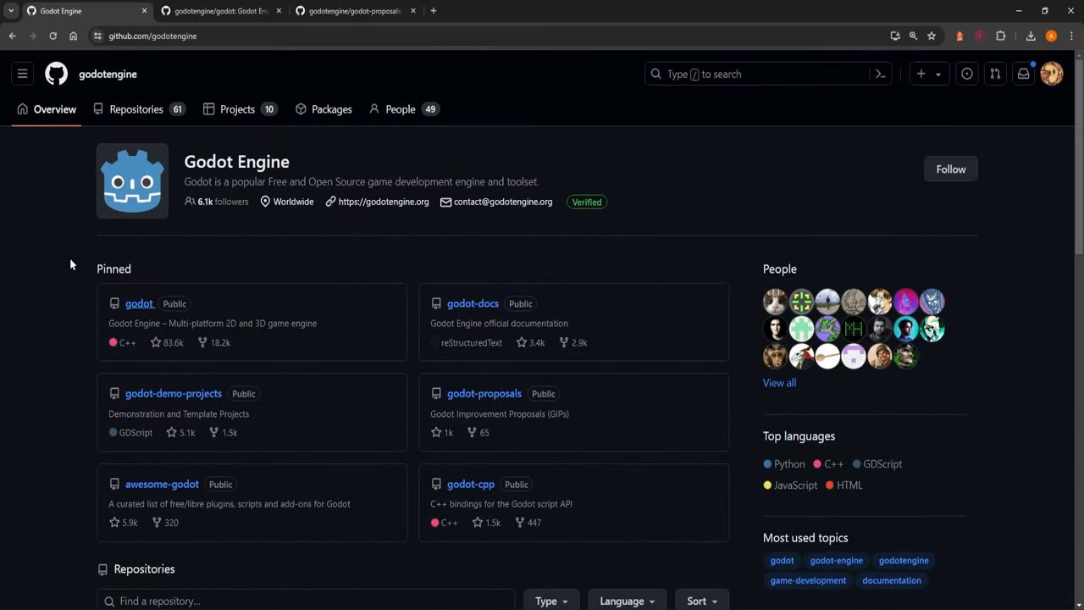
mouse_move(319, 172)
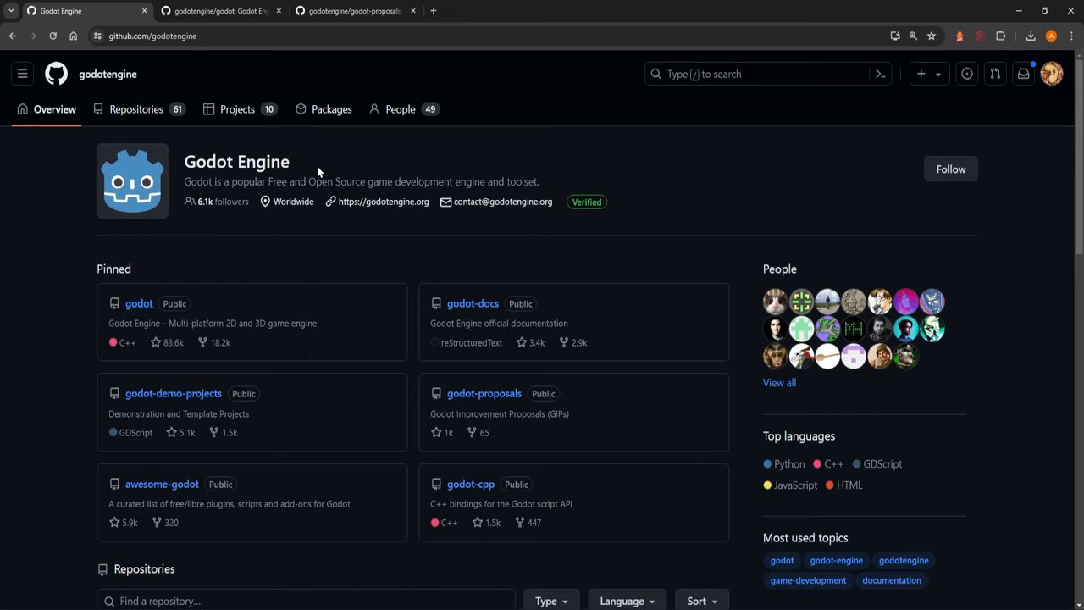
mouse_move(139, 303)
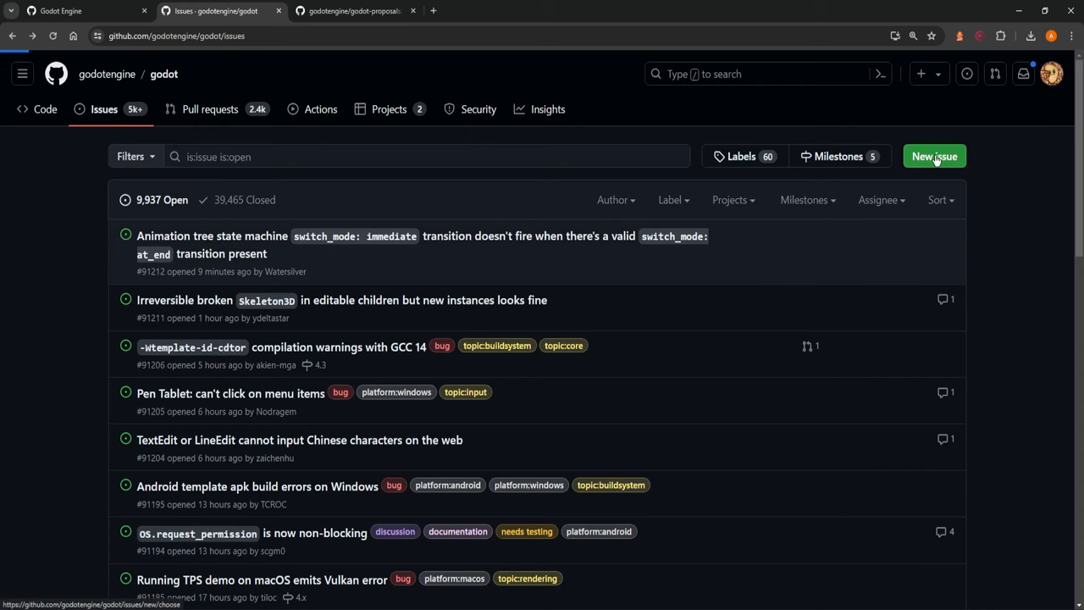
Start a new issue in the godot repository using the Bug report template
left_click(935, 156)
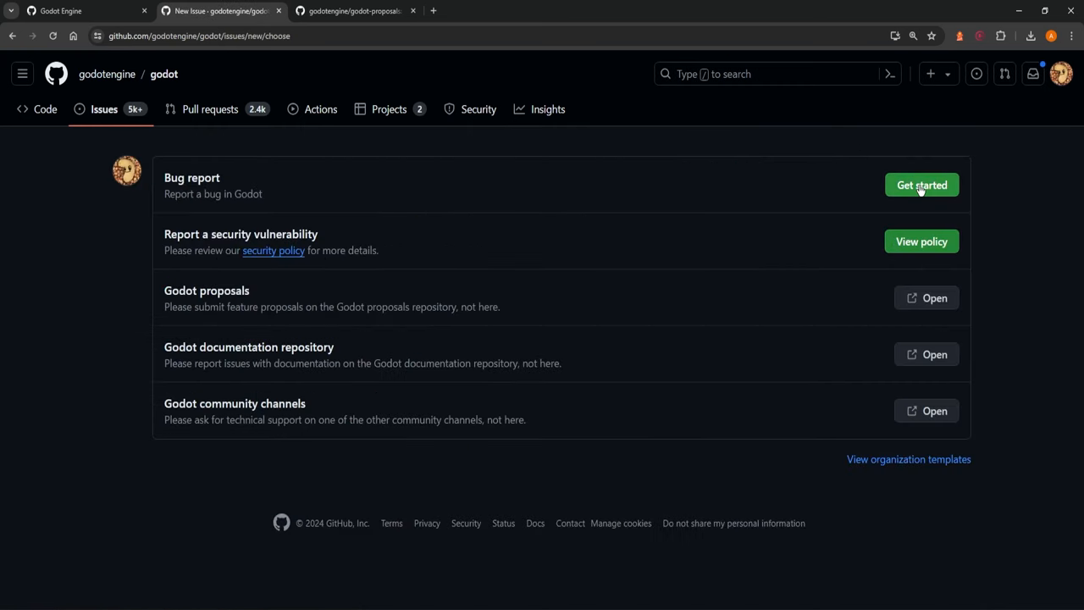
left_click(922, 185)
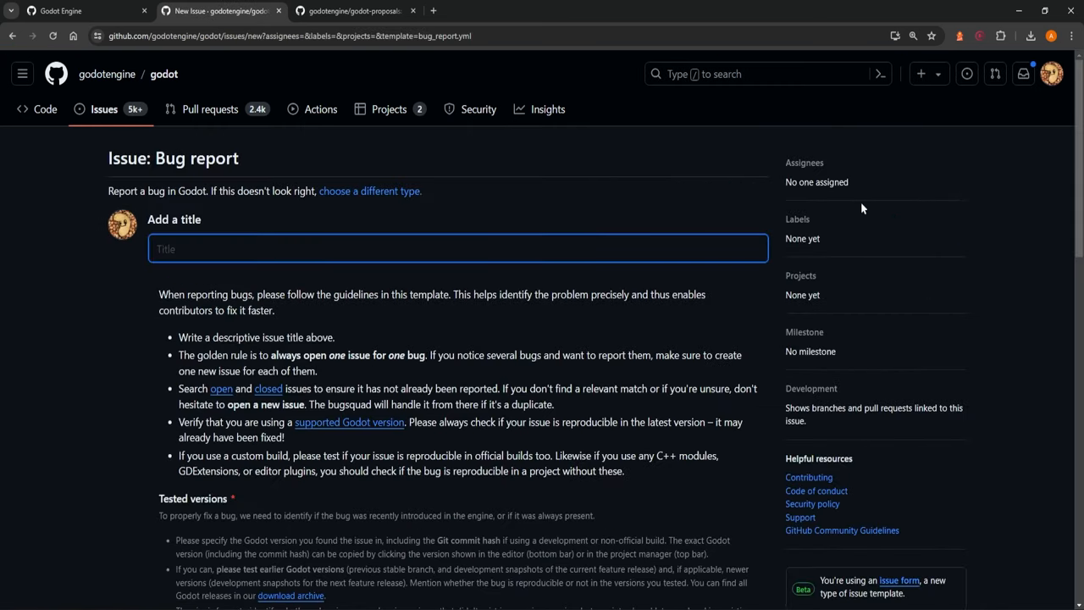
Scroll the bug report form through System information, Steps to reproduce and the MRP field
scroll("down", 3)
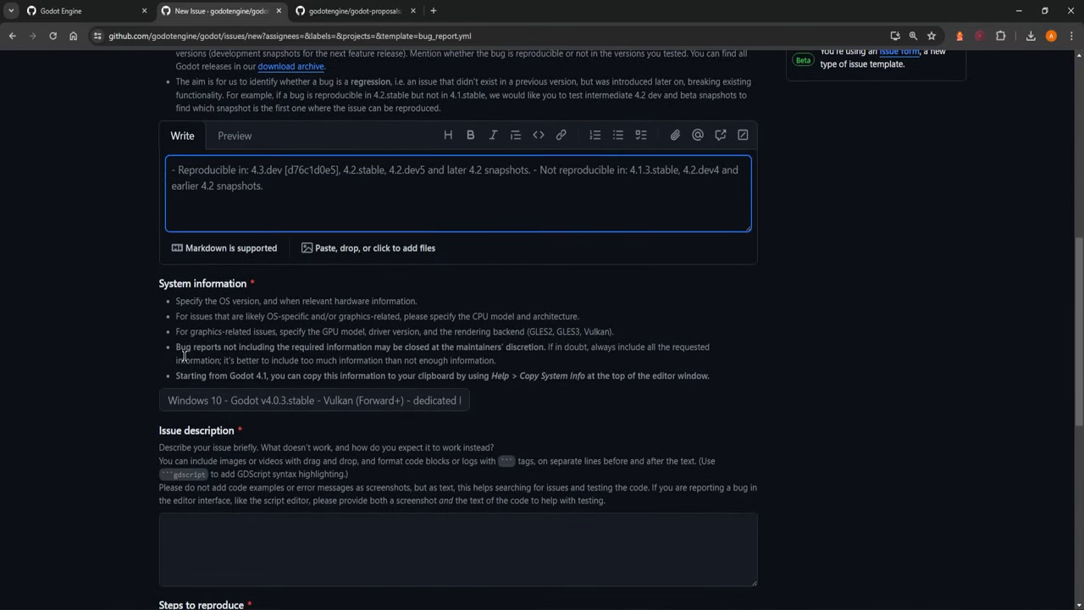
scroll("down", 3)
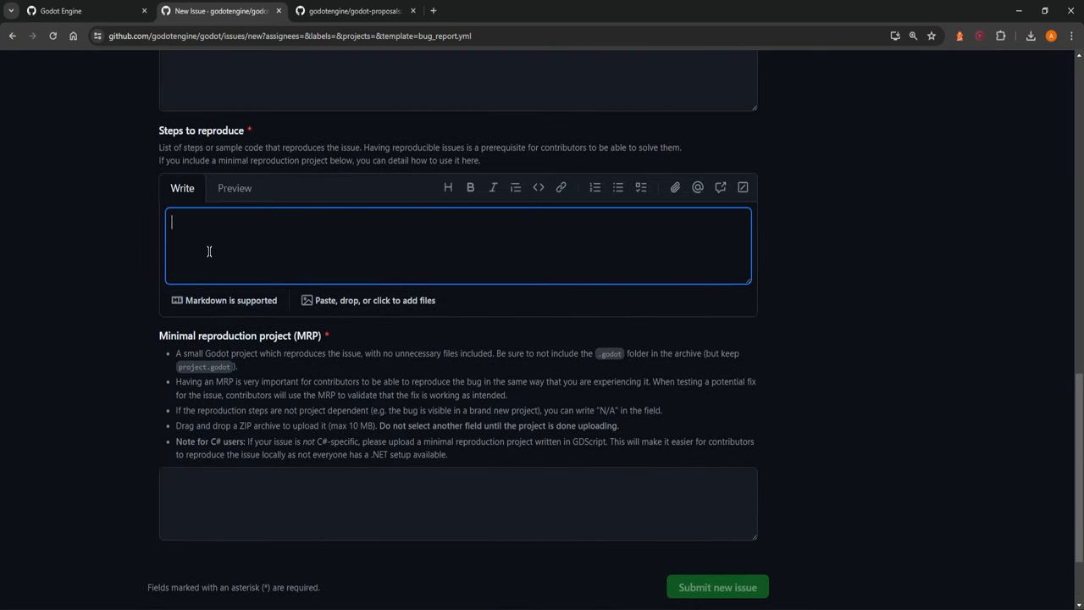
scroll("down", 3)
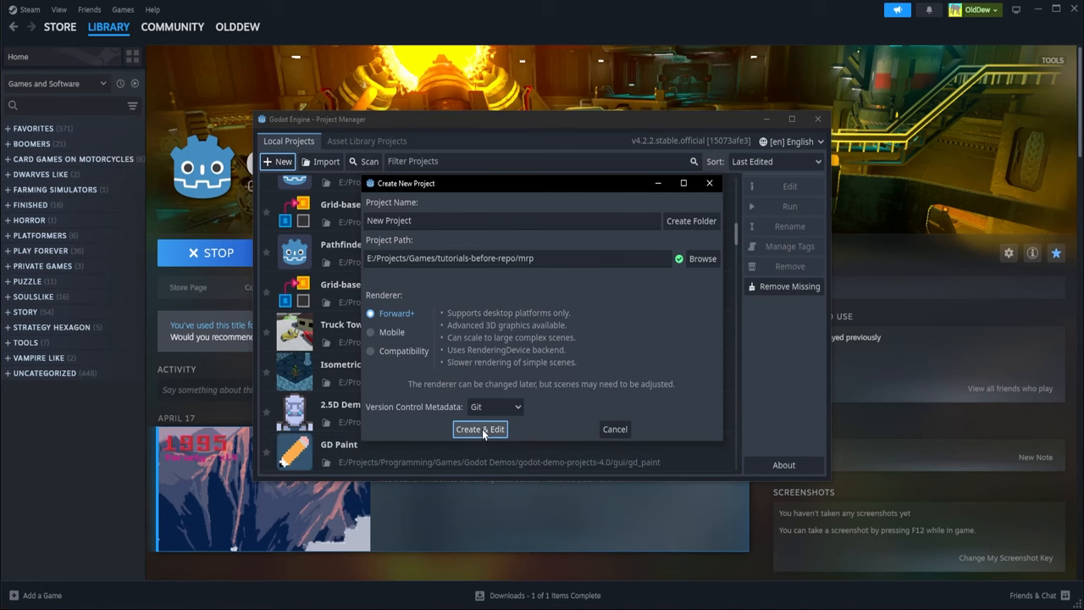
Reword the _ready() comment to 'No more bug', attach BuggyProject.zip as the MRP and preview it
left_click(479, 428)
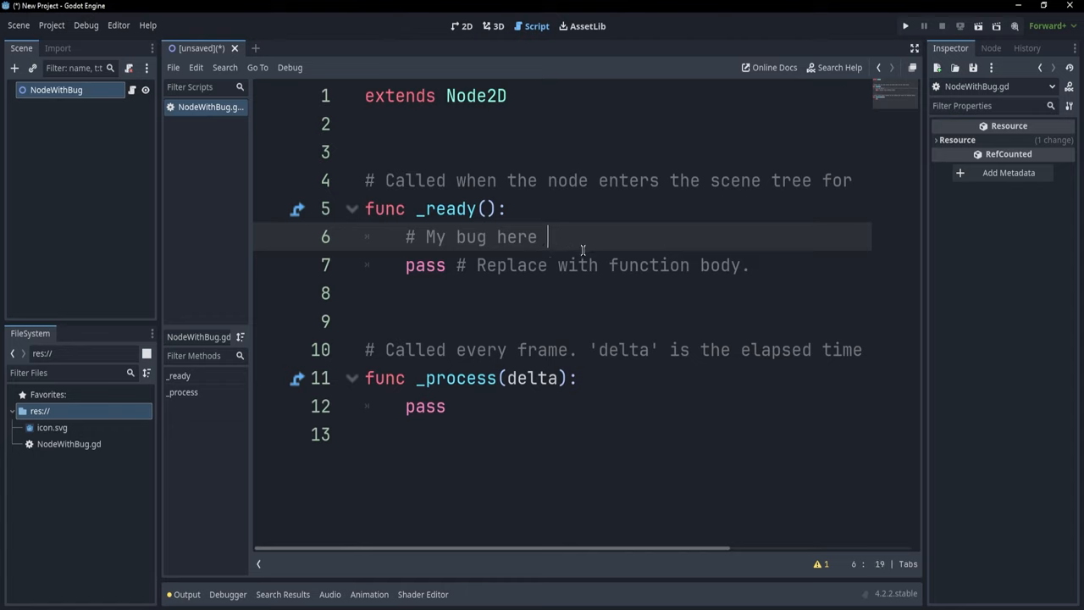
key("Backspace")
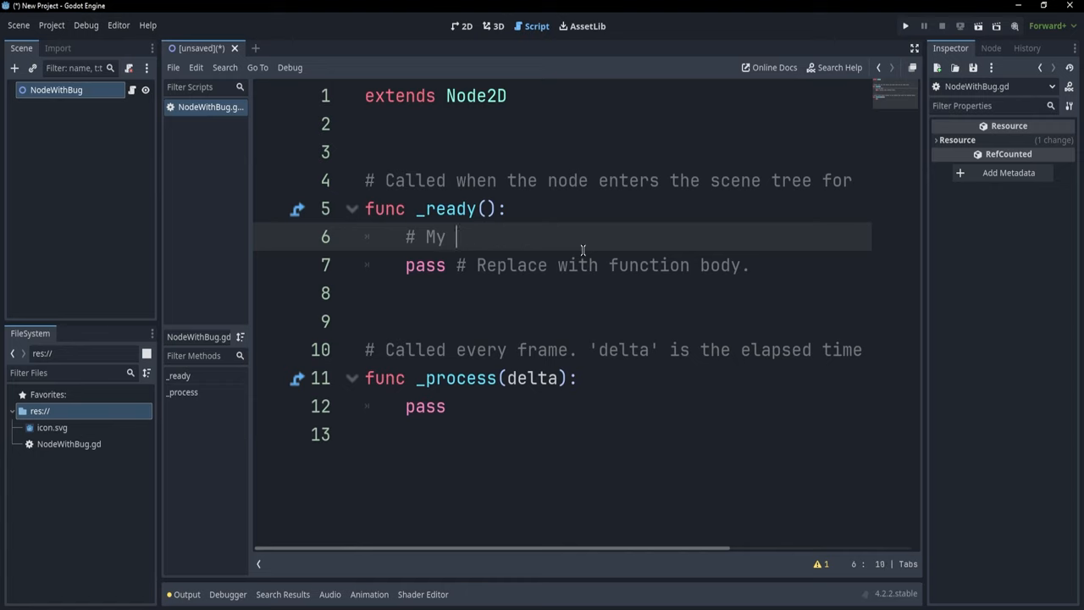
type("No more bug")
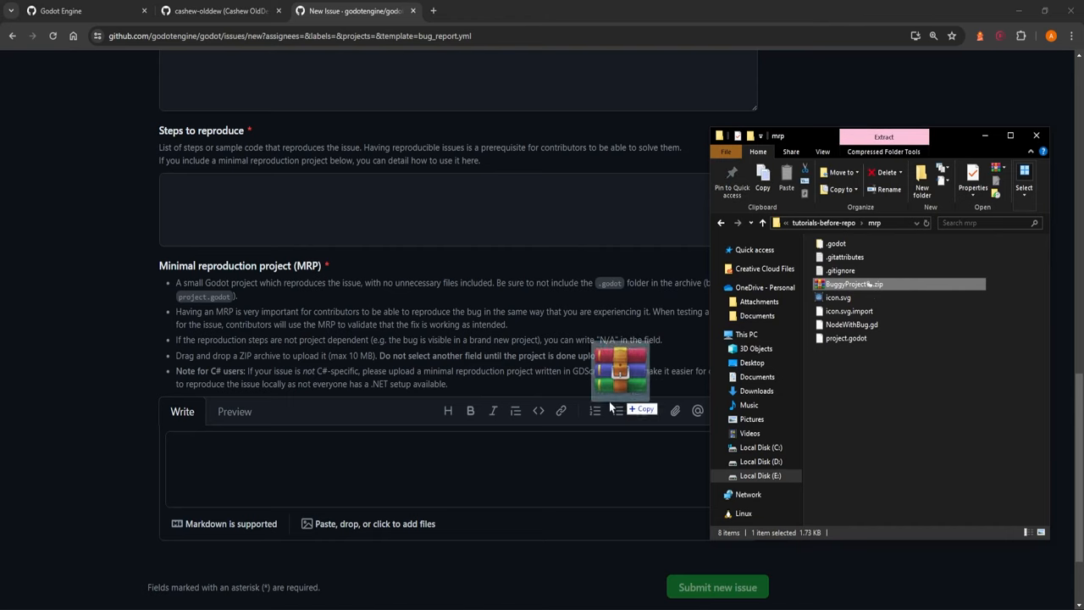
left_click(233, 412)
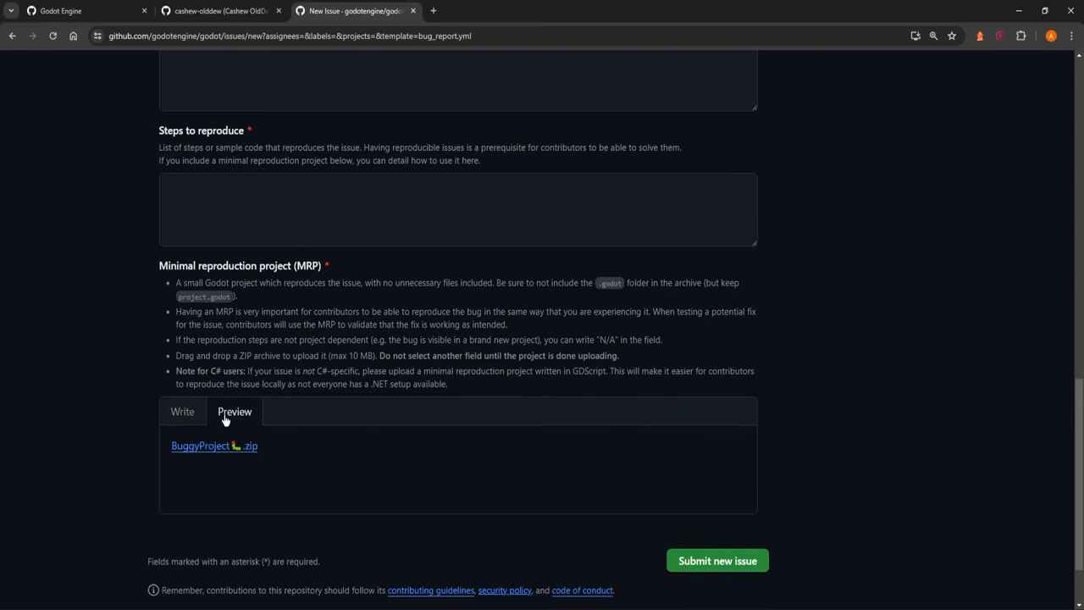
mouse_move(718, 561)
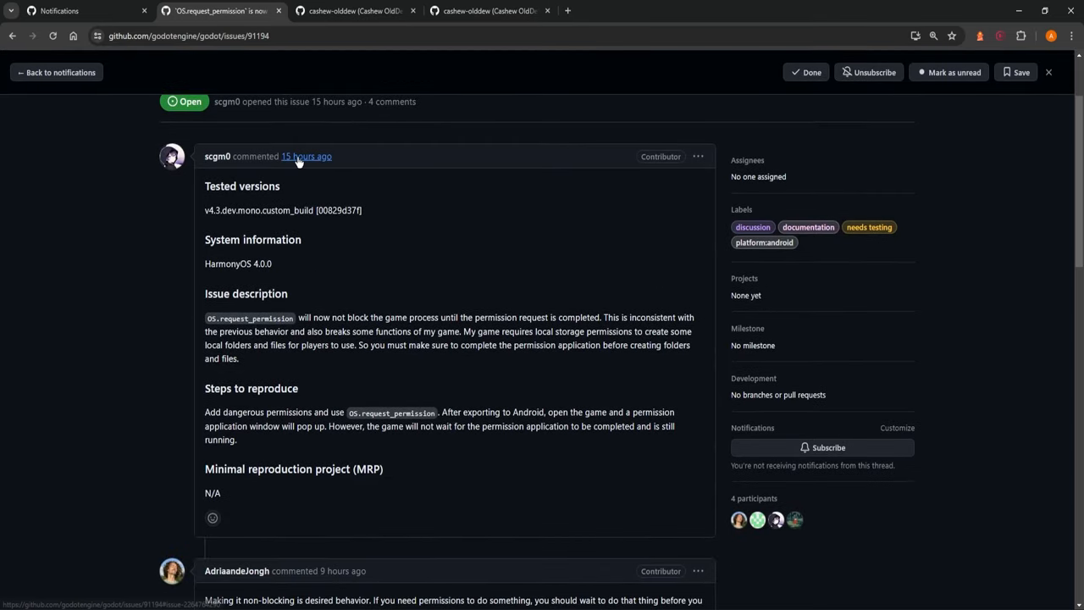
Scroll through the comment thread on the OS.request_permission issue #91194 to its later replies
scroll("down", 3)
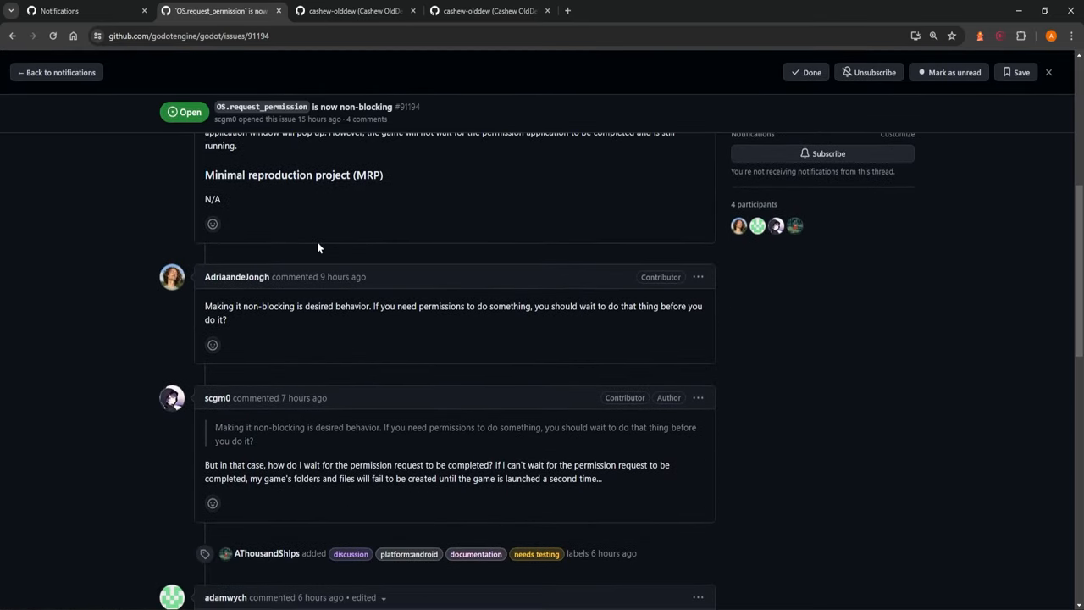
scroll("down", 3)
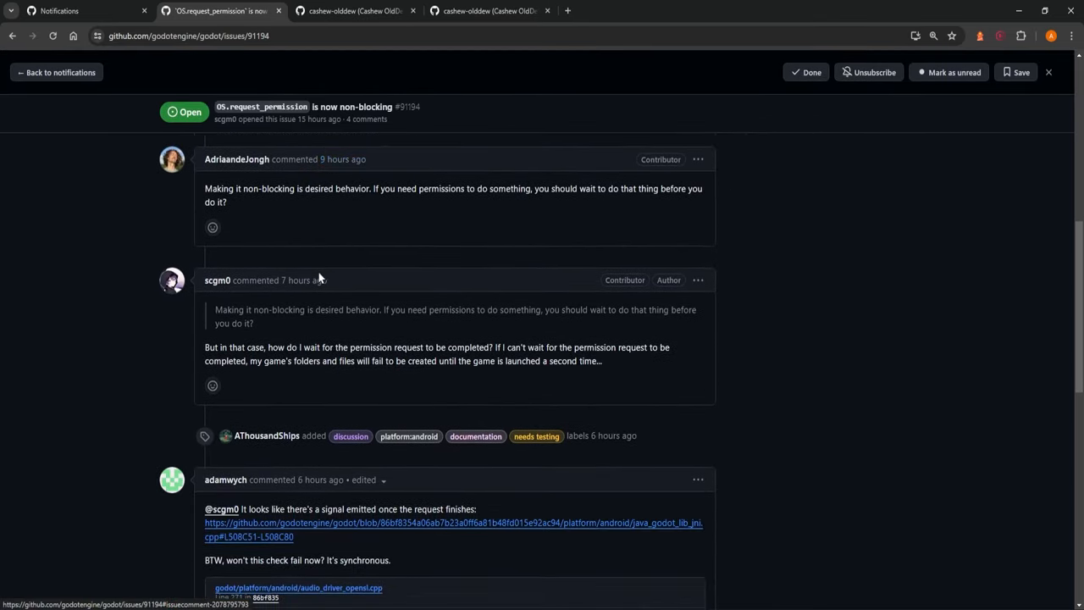
scroll("down", 3)
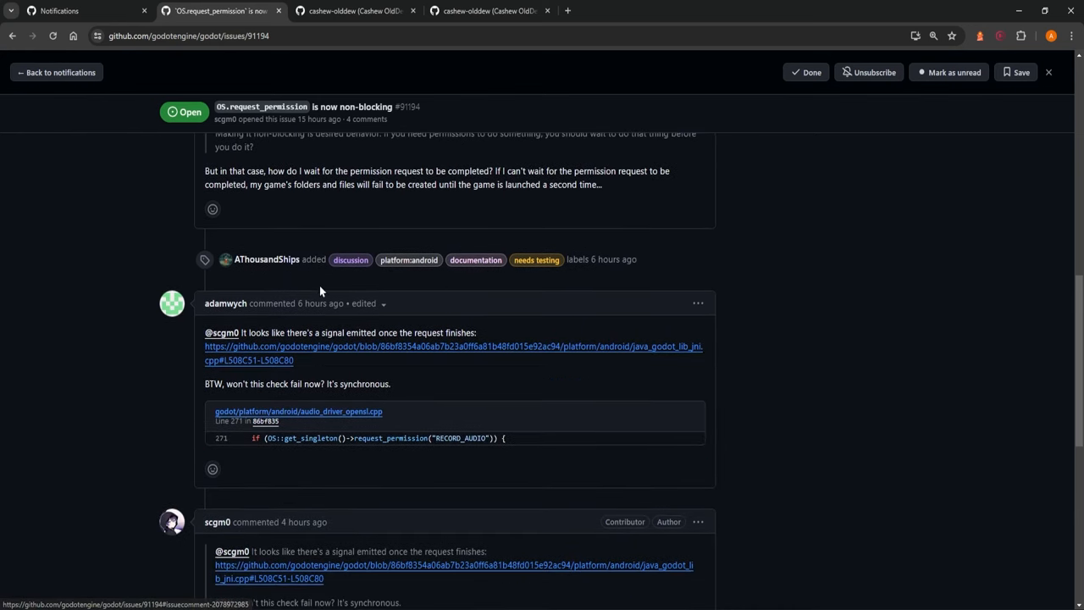
scroll("down", 3)
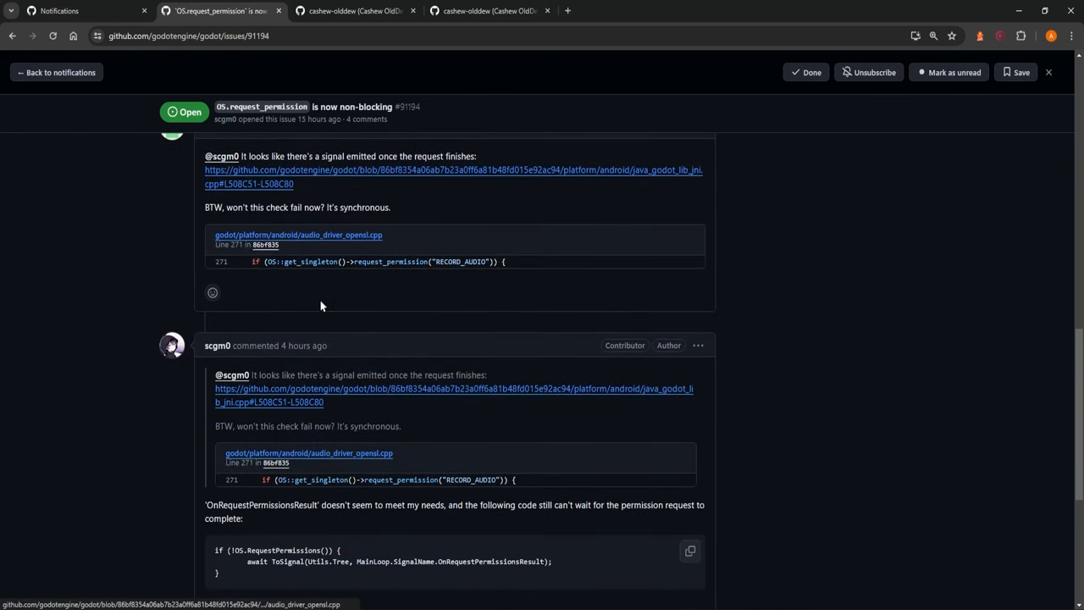
mouse_move(303, 345)
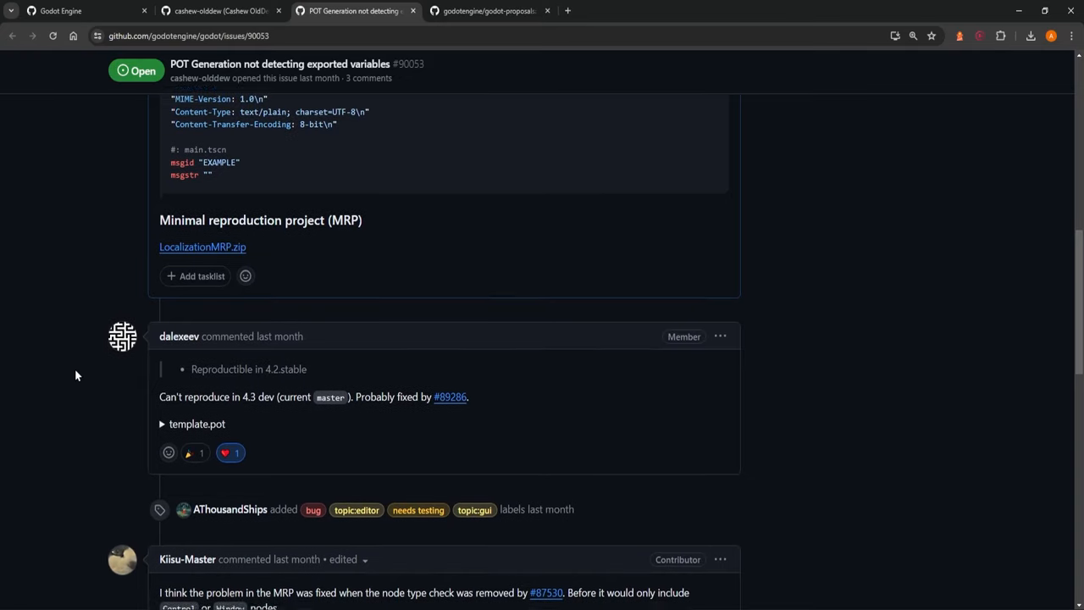
Scroll the replies on issue #90053, then start a comment on the YouTube bug-squashing post
scroll("down", 3)
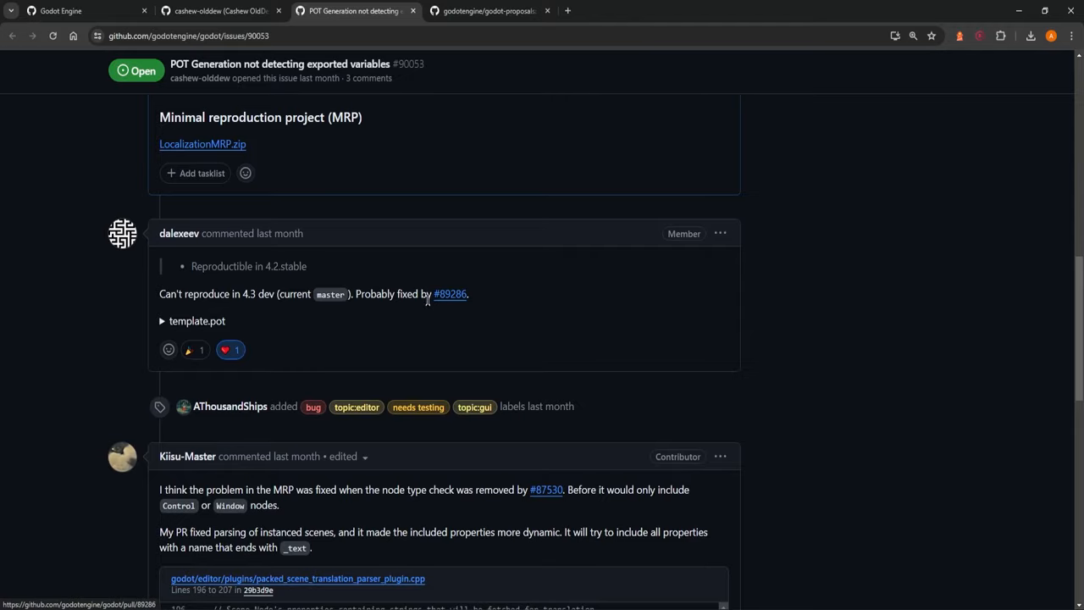
scroll("down", 3)
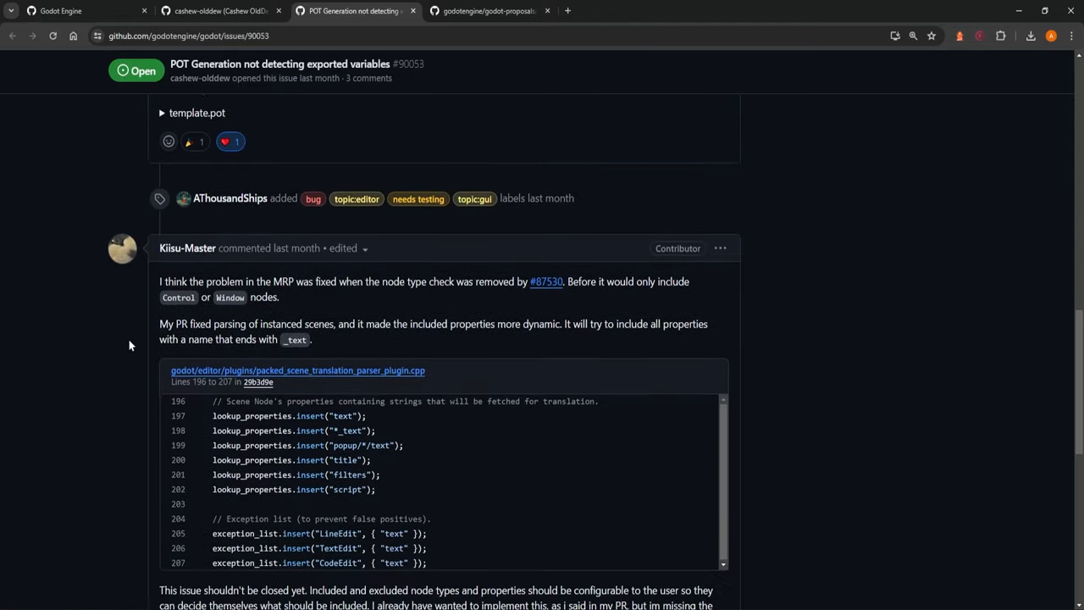
left_click(82, 10)
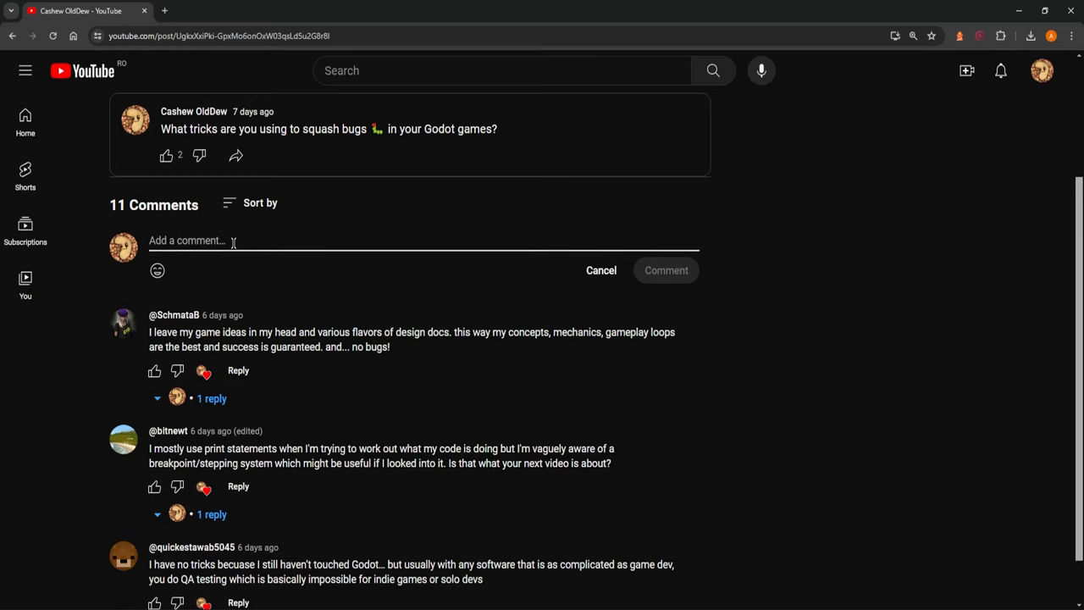
Compose the comment from the emoji picker: a wrench followed by a row of bug emoji
type("wrench")
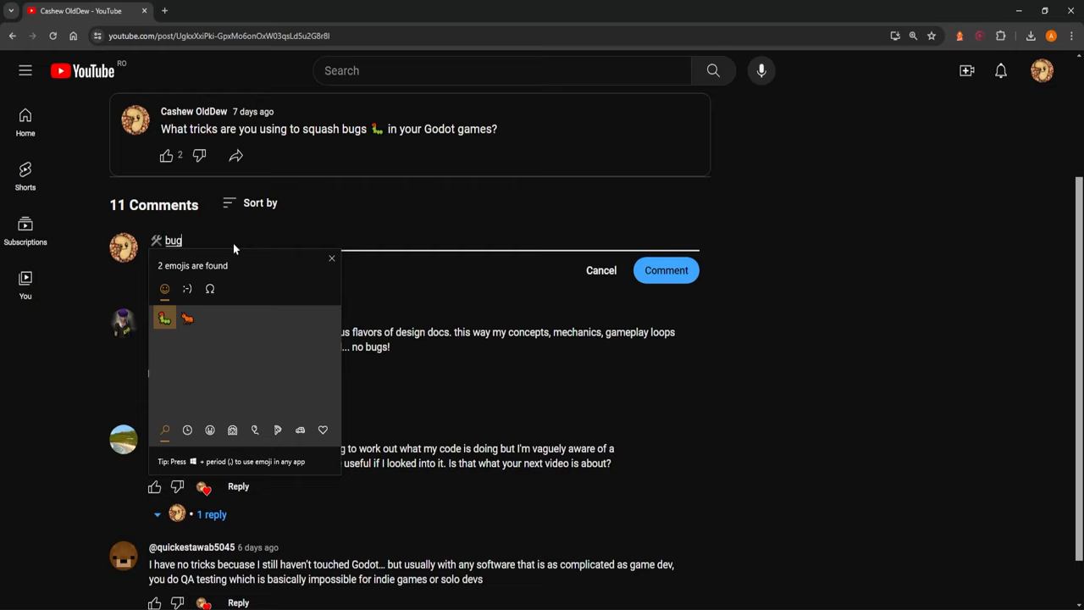
left_click(164, 319)
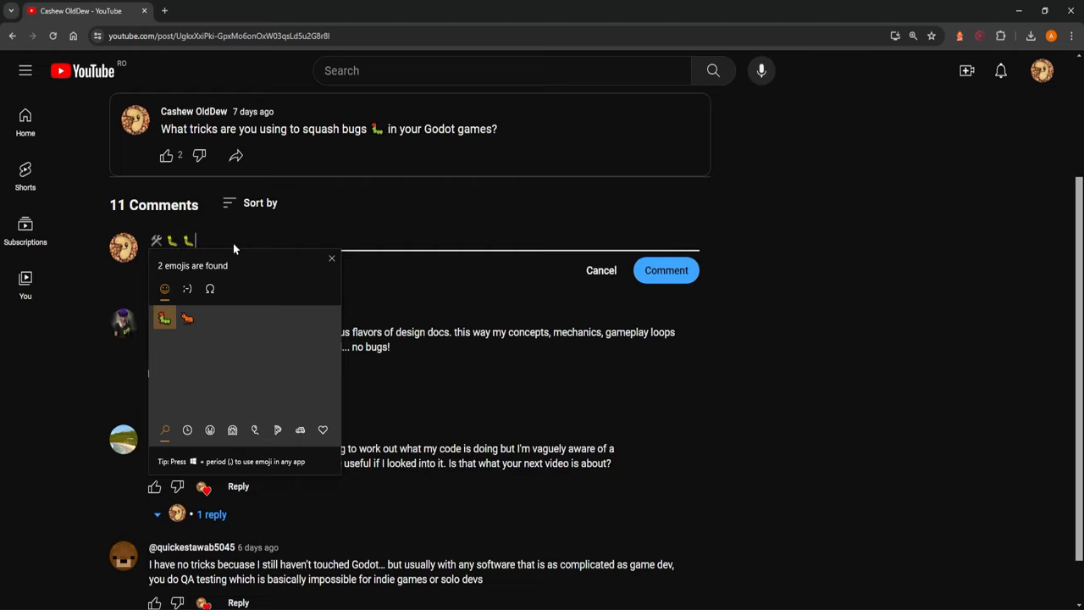
type("bug")
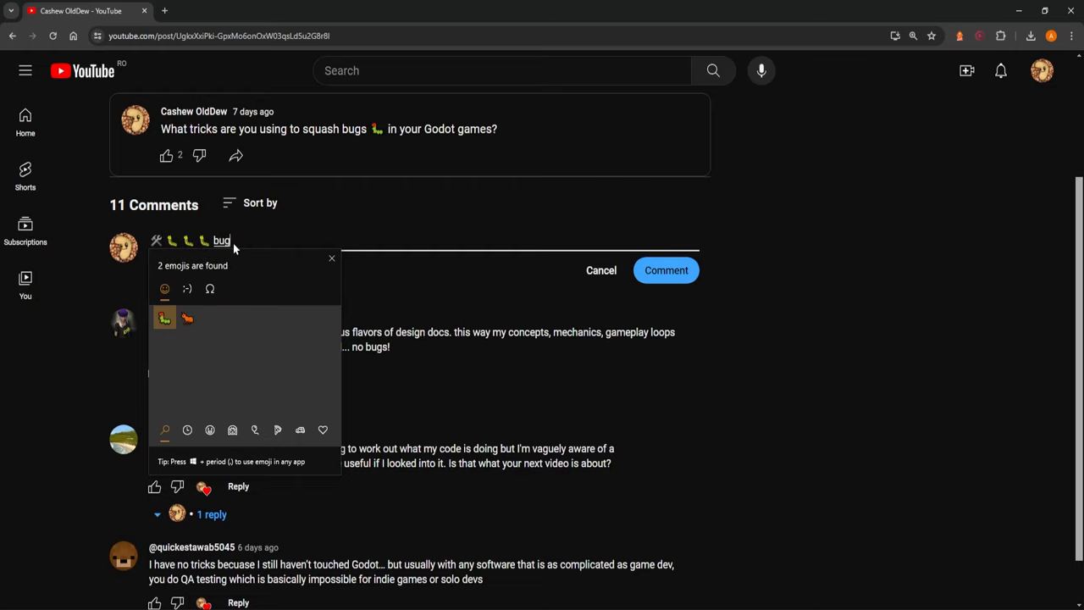
left_click(162, 318)
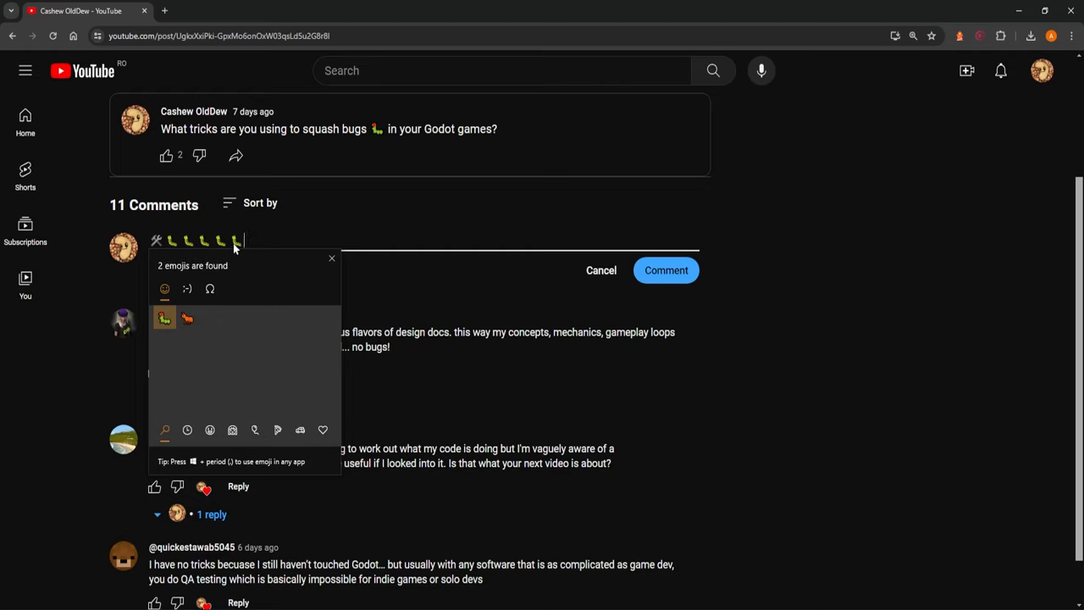
left_click(165, 319)
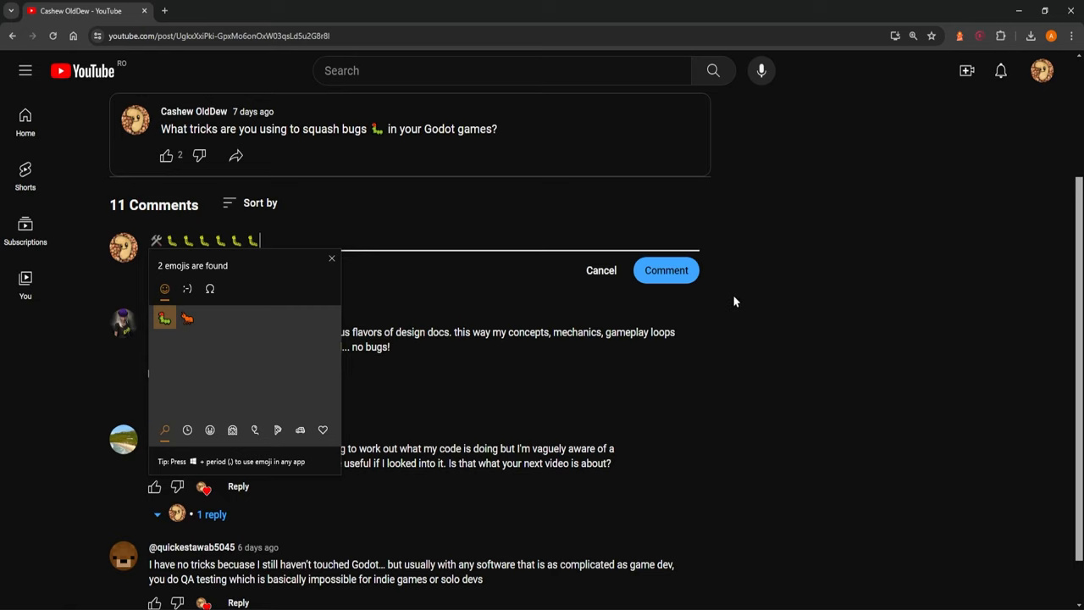
left_click(332, 258)
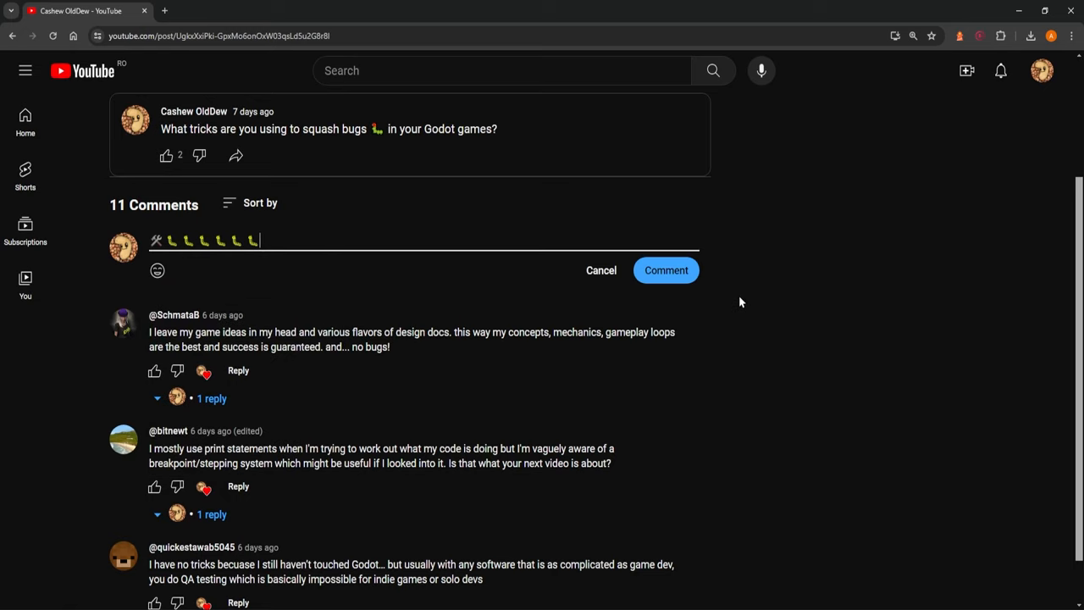